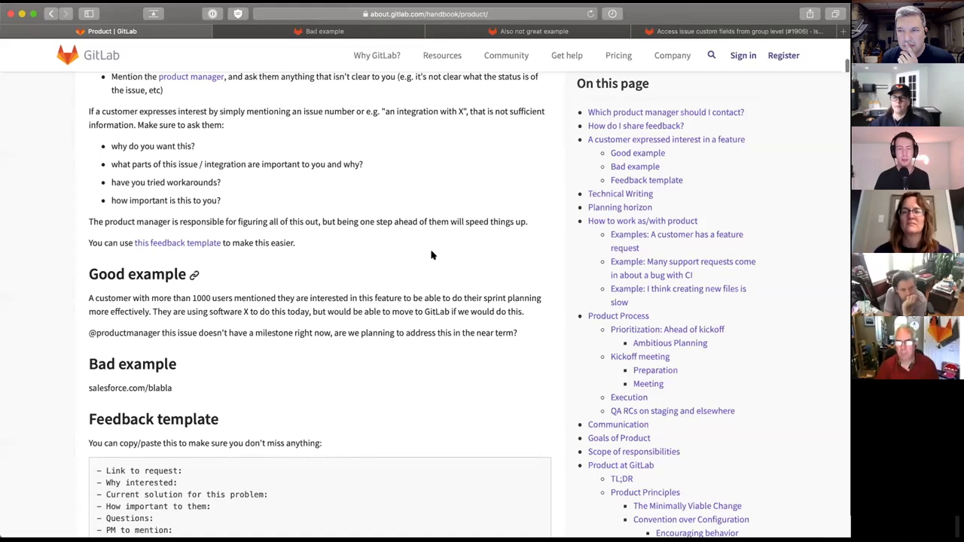
Scroll the Product handbook page back to the 'How do I share feedback?' section
scroll(up, 3)
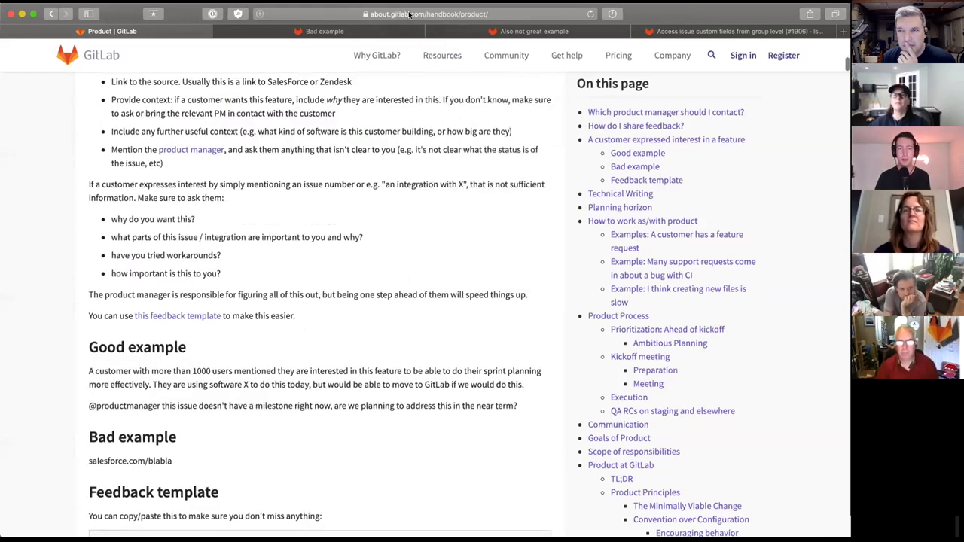
scroll(up, 3)
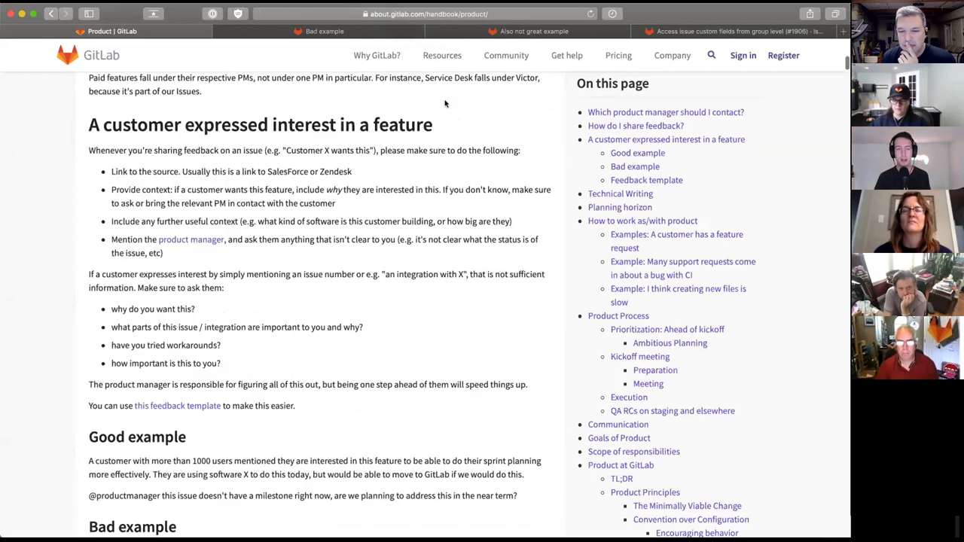
scroll(up, 3)
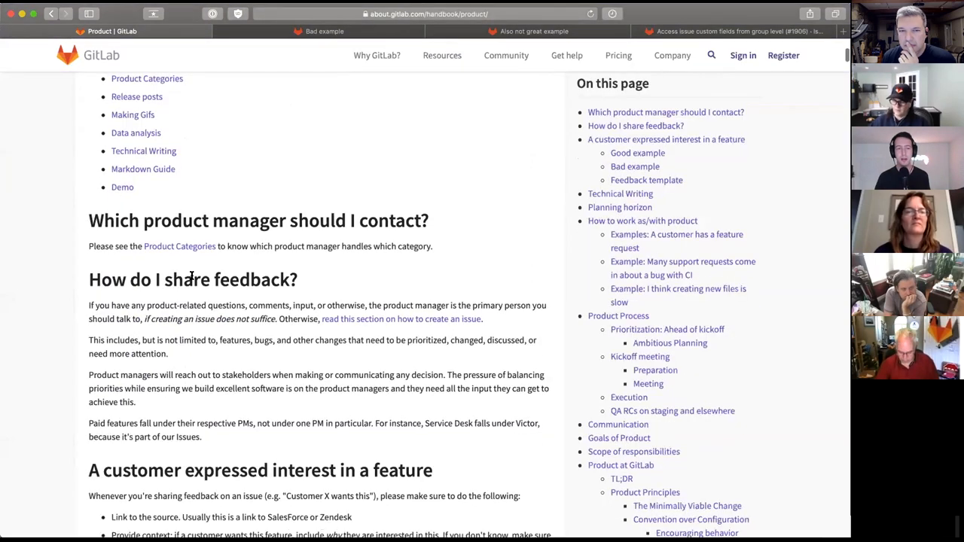
mouse_move(193, 279)
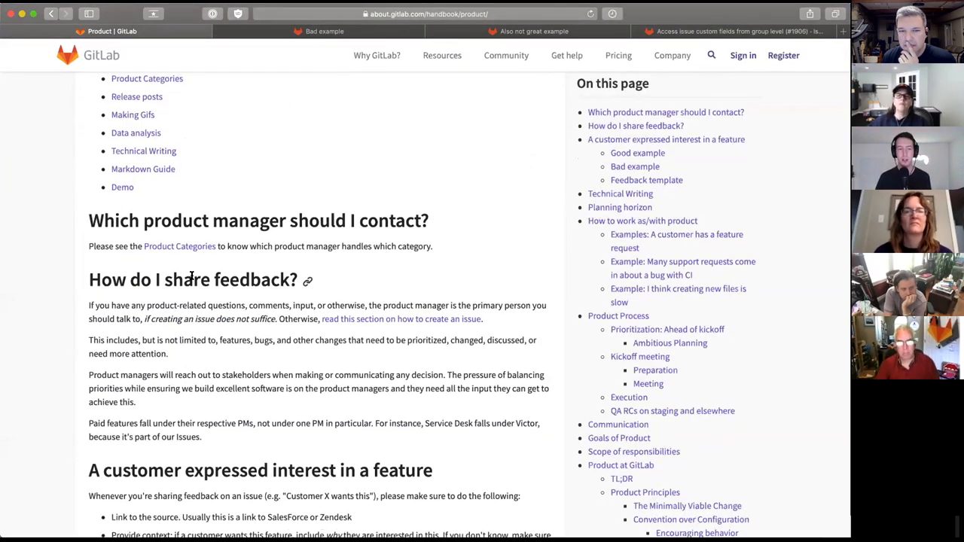
scroll(down, 3)
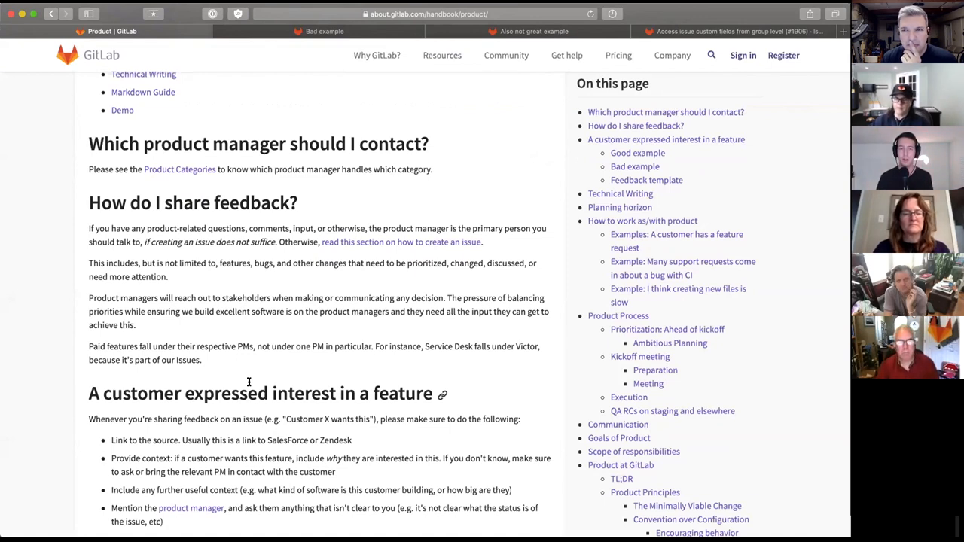
scroll(down, 3)
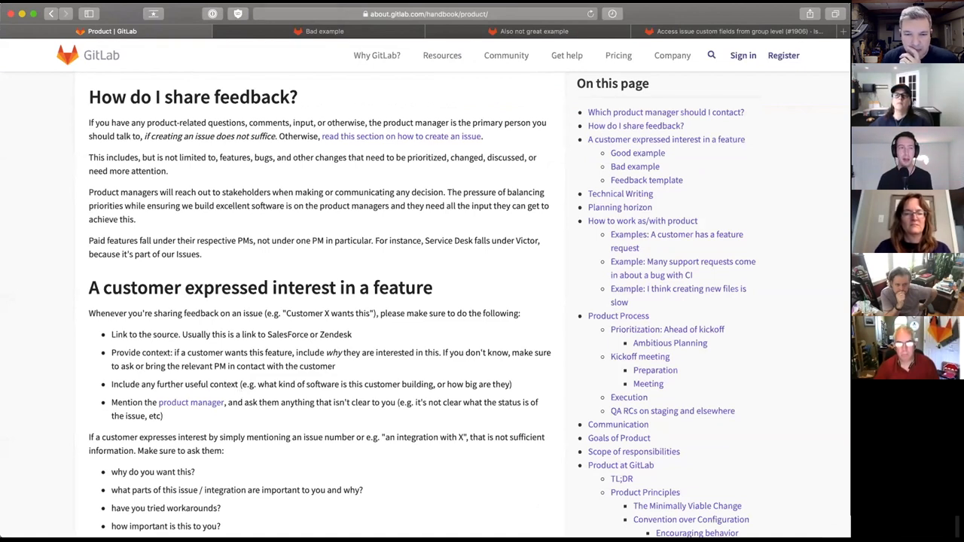
mouse_move(471, 96)
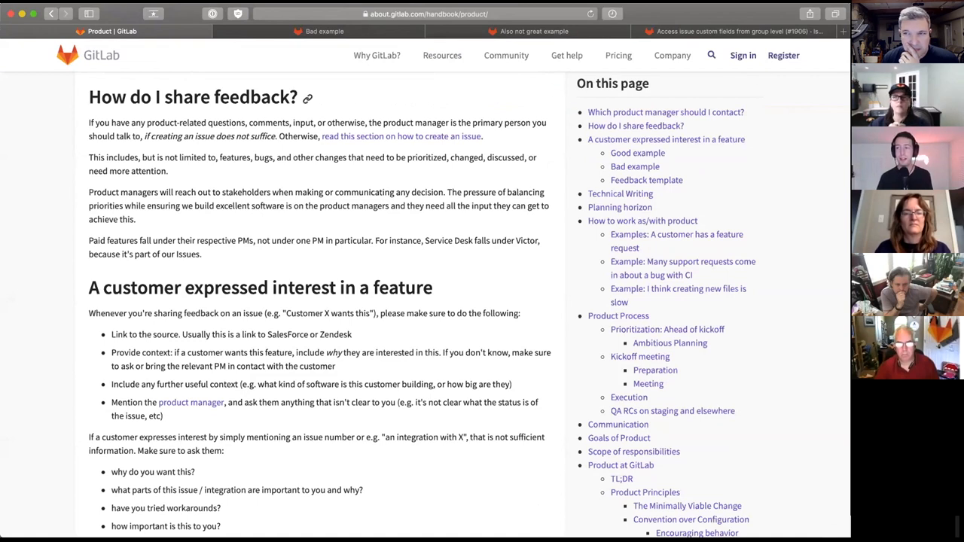
mouse_move(433, 287)
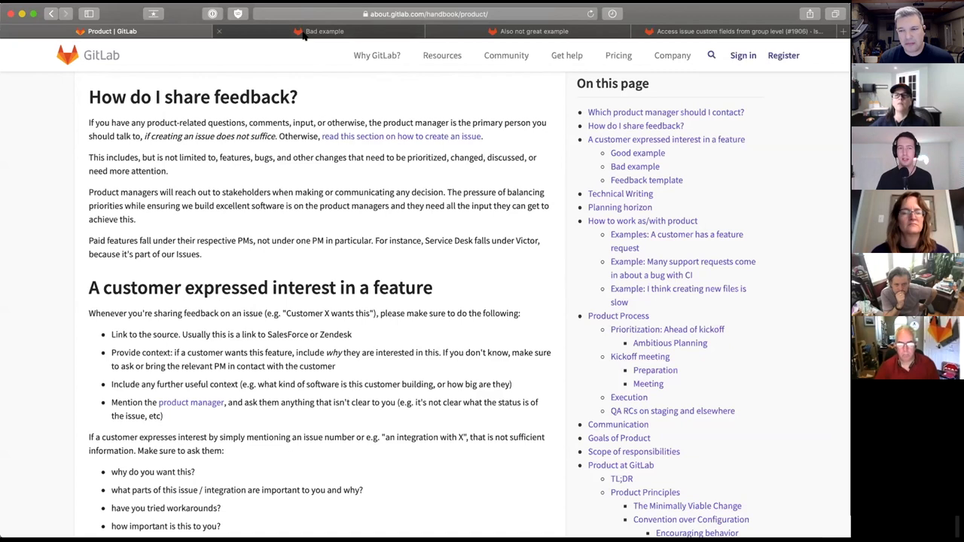
Switch to the 'Bad example' tab showing the custom fields issue discussion
click(324, 31)
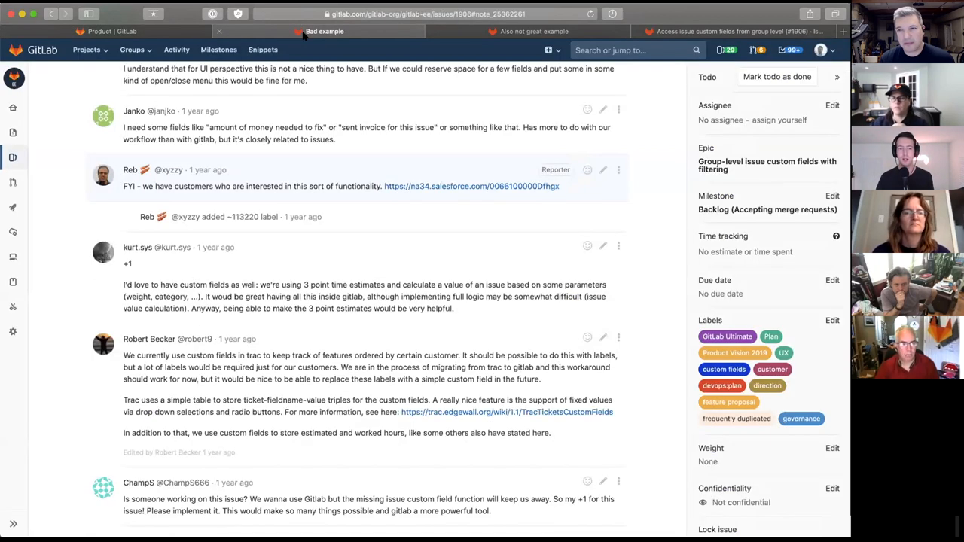
mouse_move(474, 291)
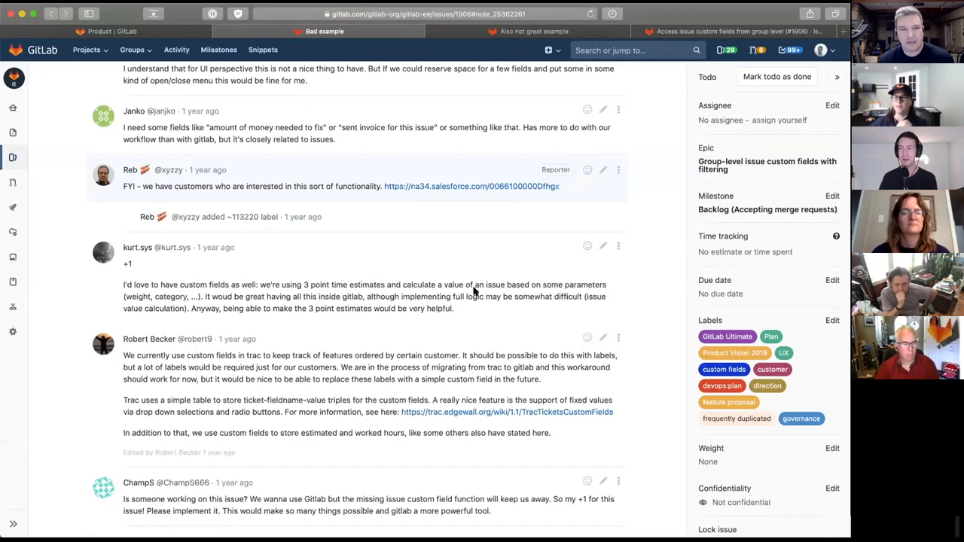
mouse_move(401, 280)
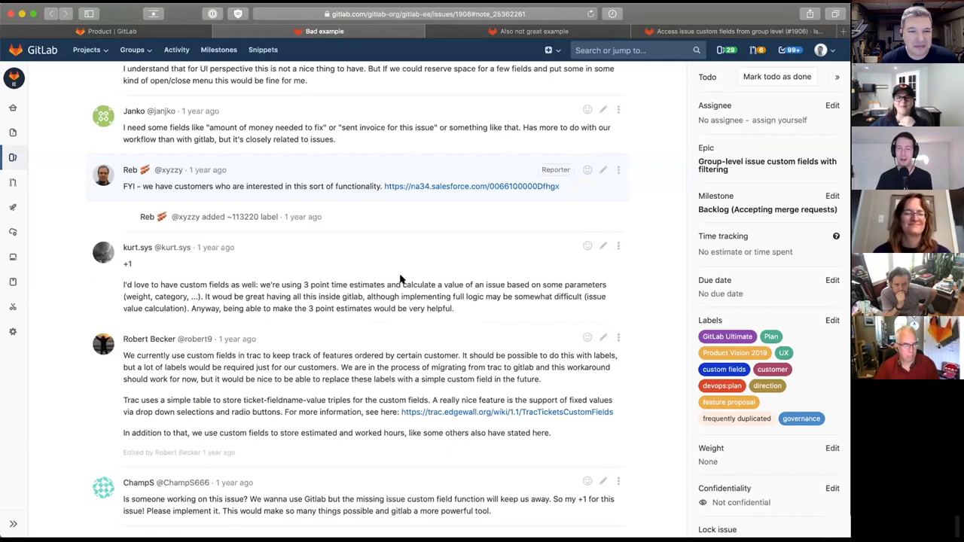
mouse_move(313, 254)
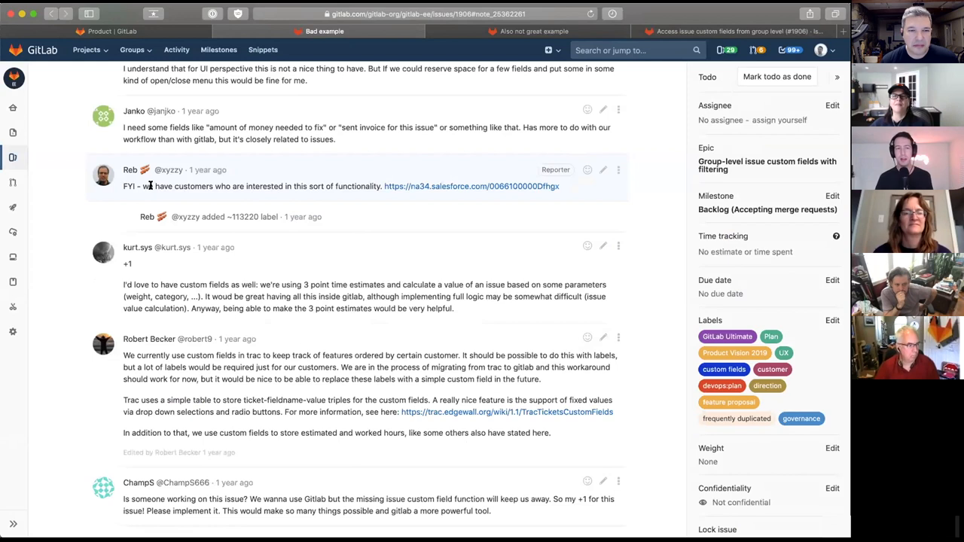
mouse_move(455, 243)
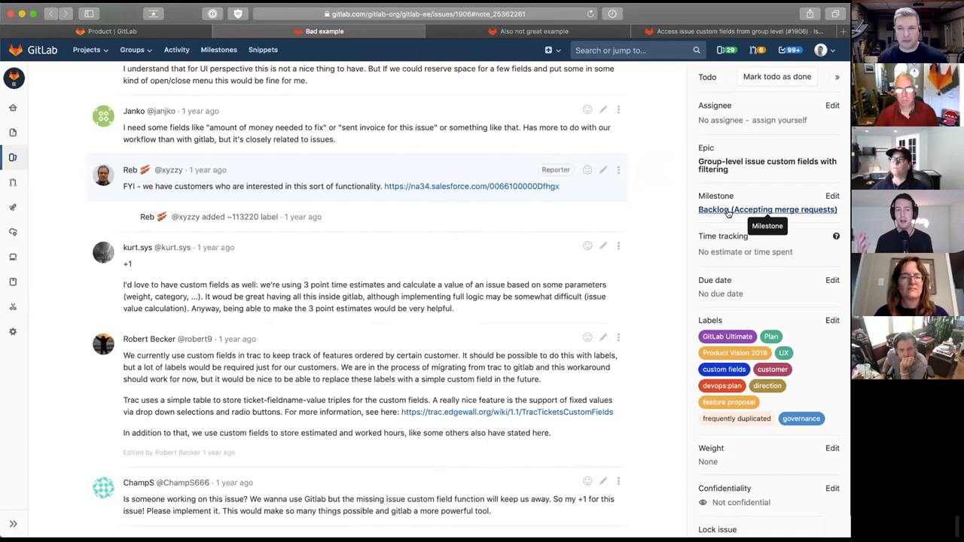
mouse_move(313, 185)
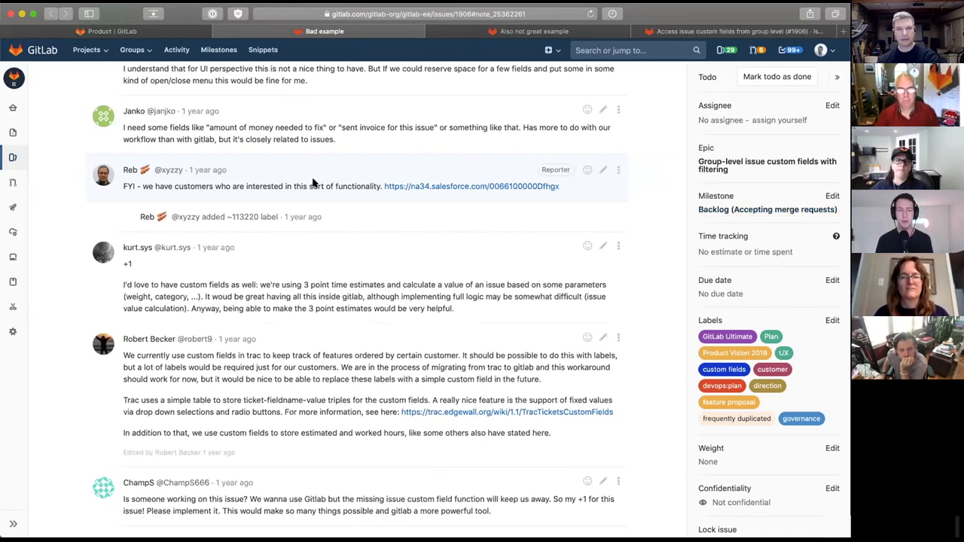
mouse_move(327, 183)
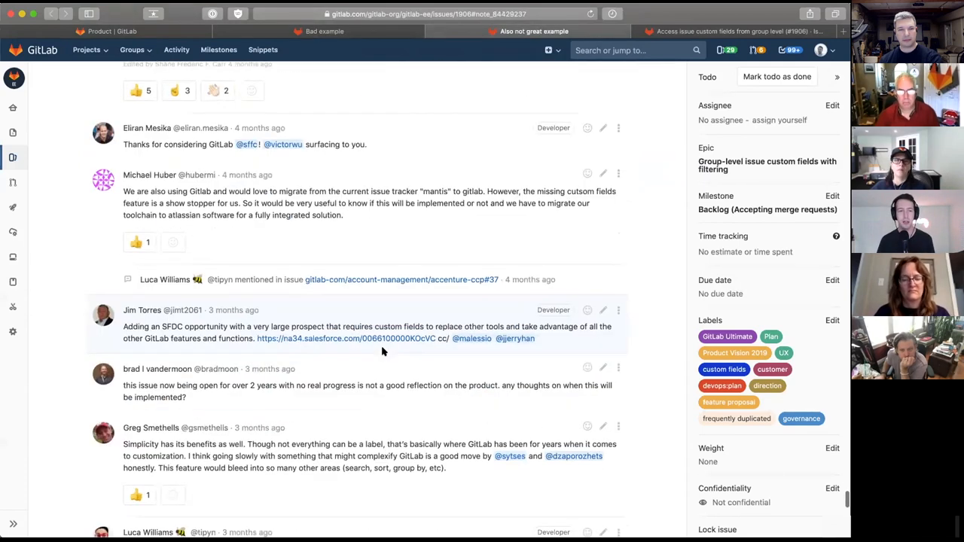
Scroll down through the custom fields issue comments
scroll(down, 3)
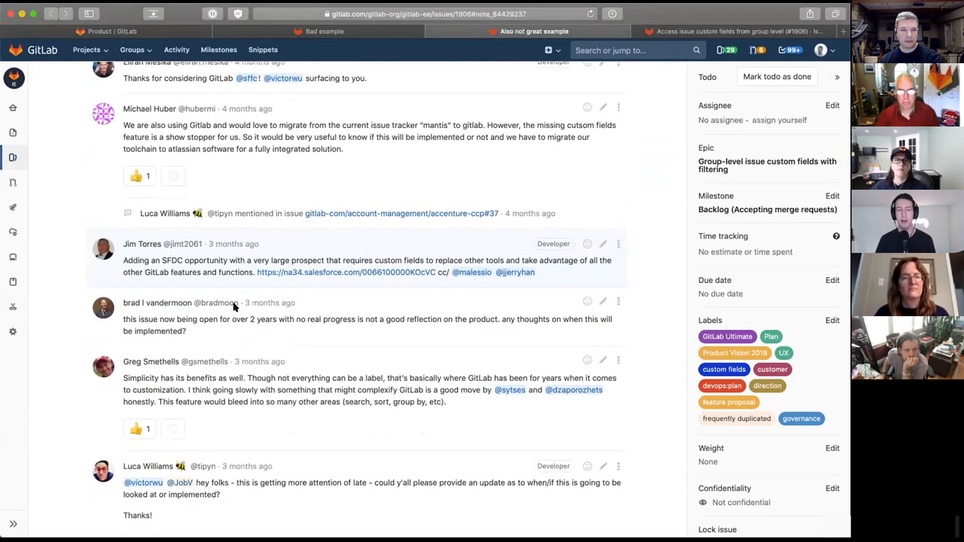
mouse_move(357, 342)
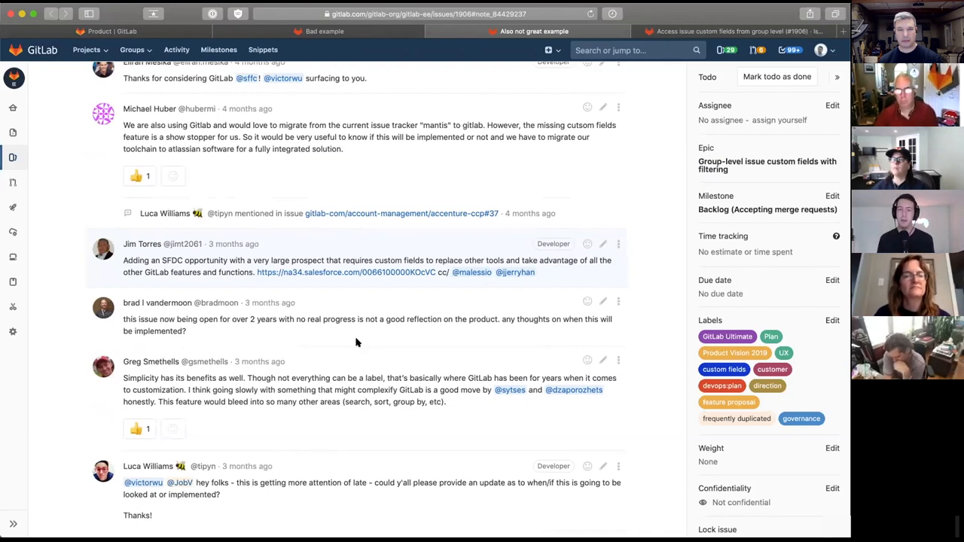
mouse_move(321, 322)
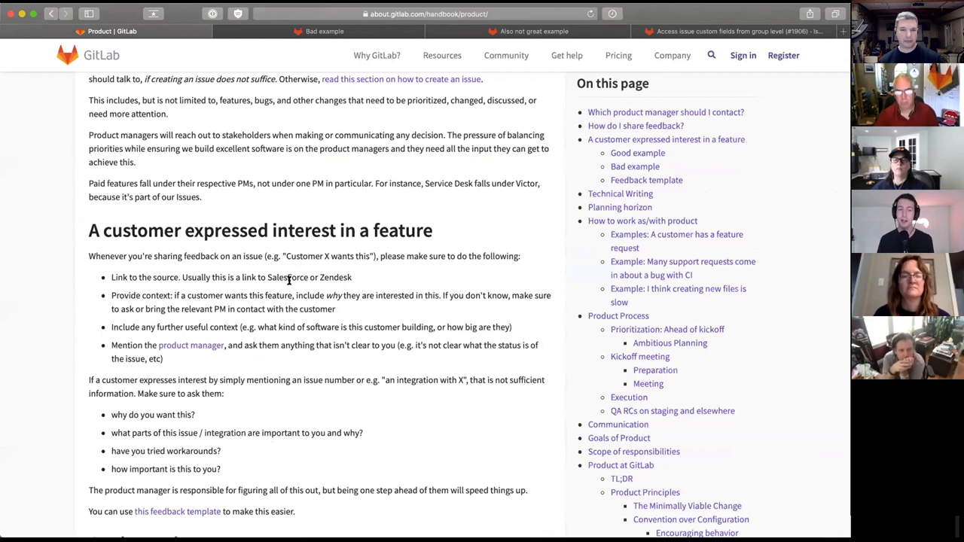
Scroll down to the Good example, Bad example and Feedback template sections
scroll(down, 3)
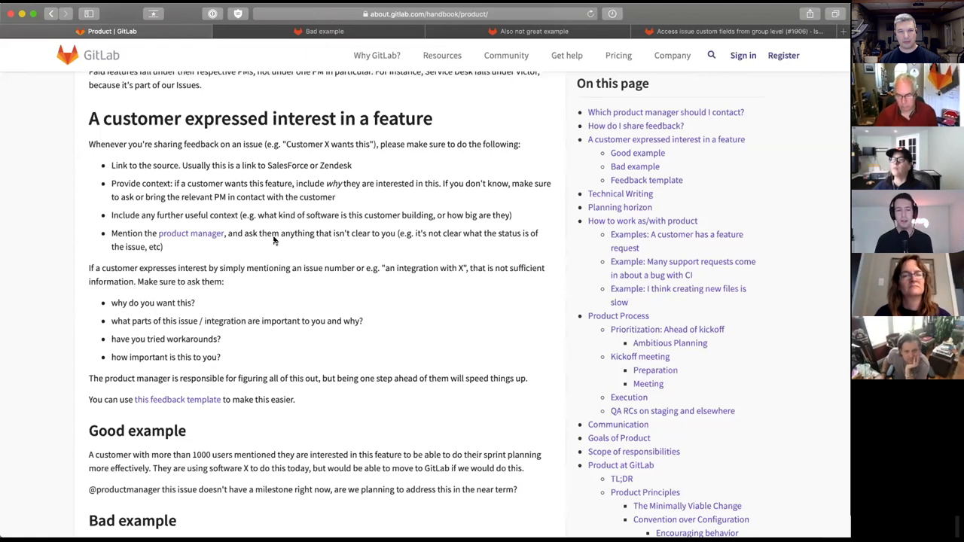
scroll(down, 3)
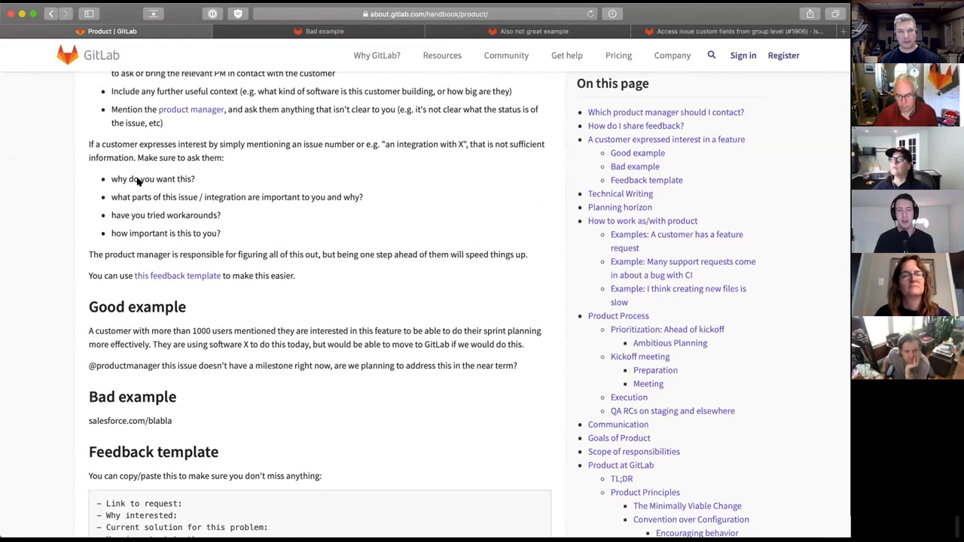
mouse_move(117, 157)
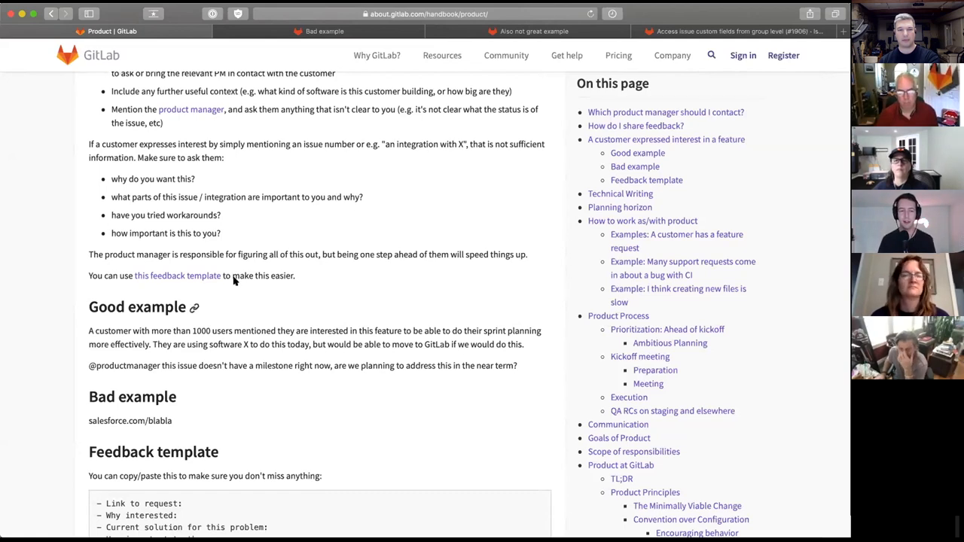
scroll(down, 3)
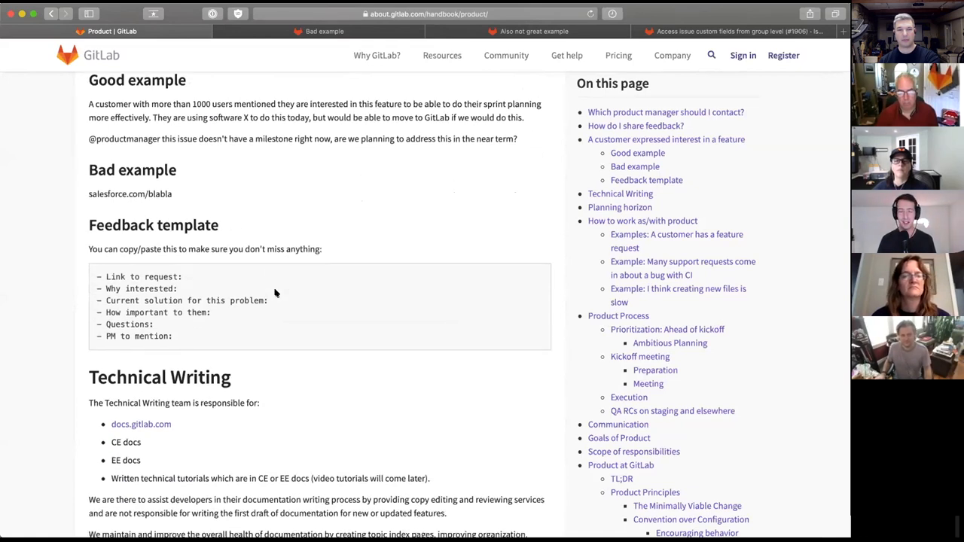
mouse_move(182, 245)
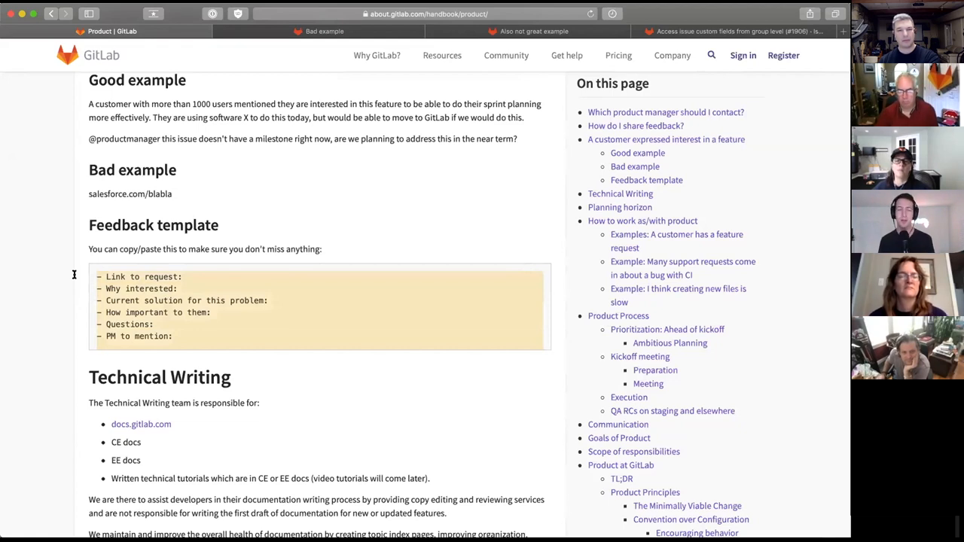
mouse_move(221, 312)
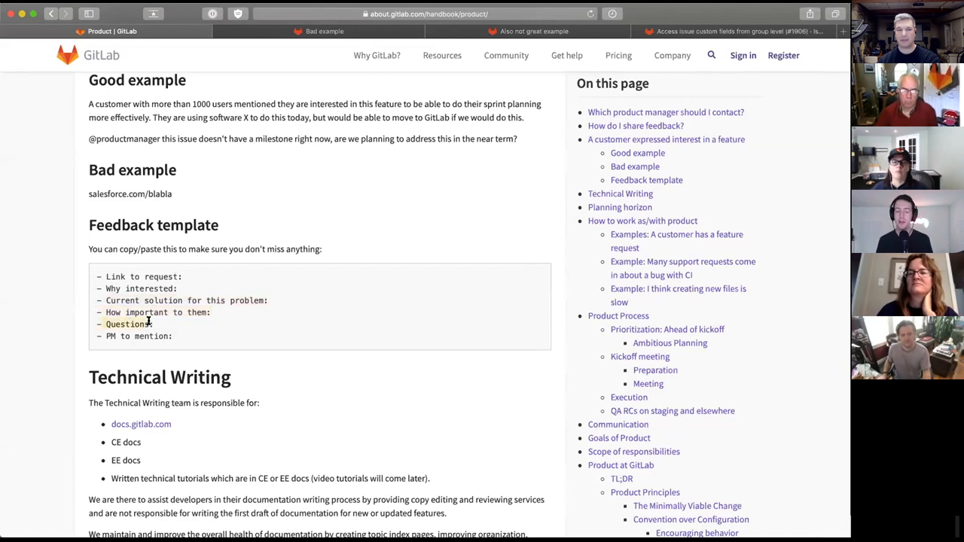
mouse_move(162, 323)
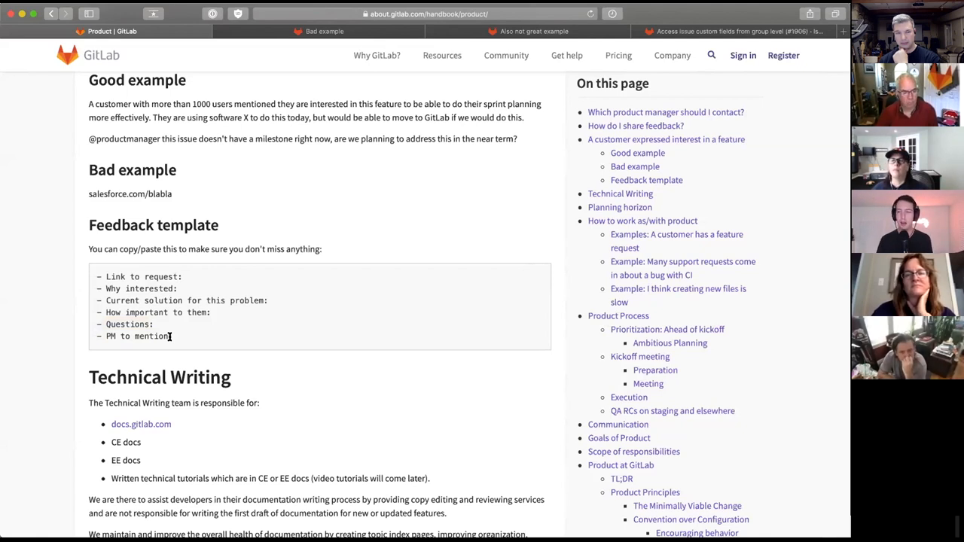
mouse_move(226, 324)
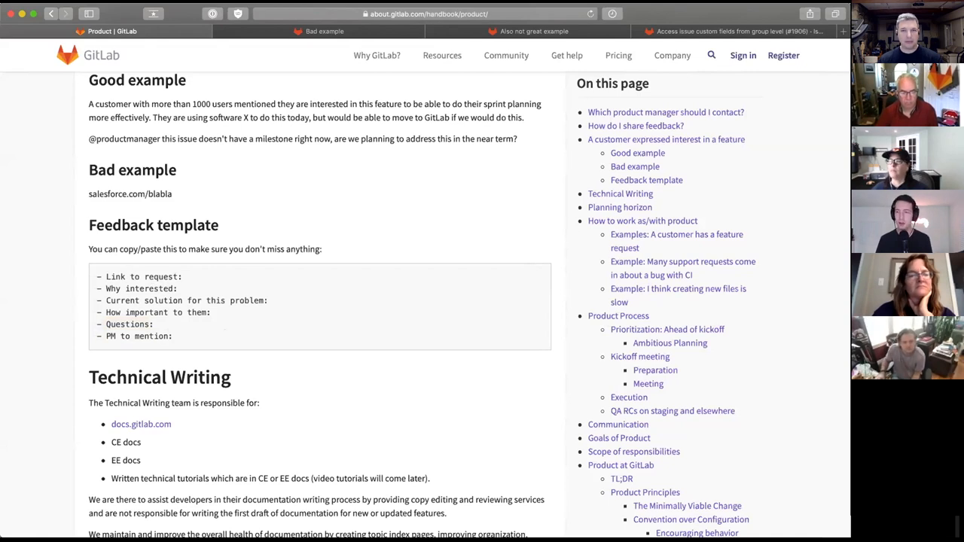
mouse_move(226, 276)
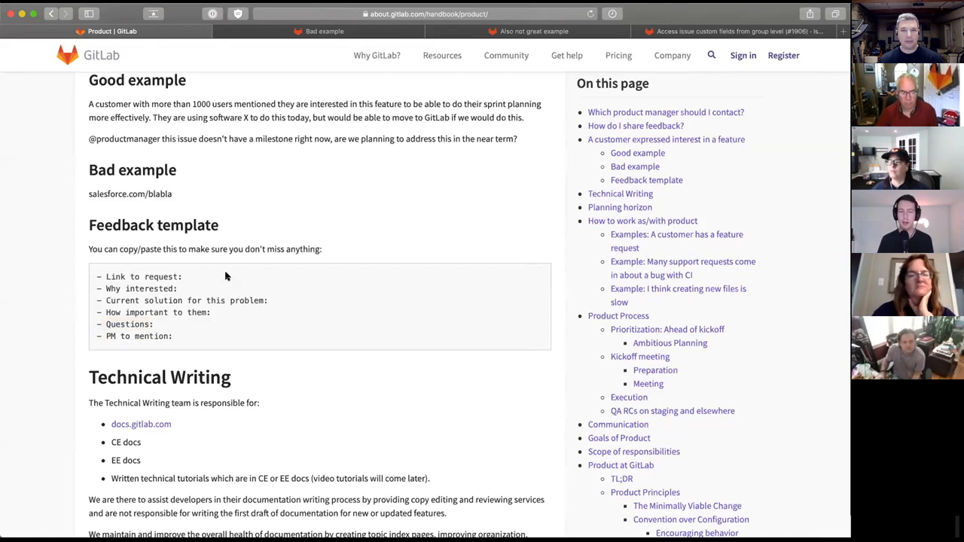
scroll(up, 3)
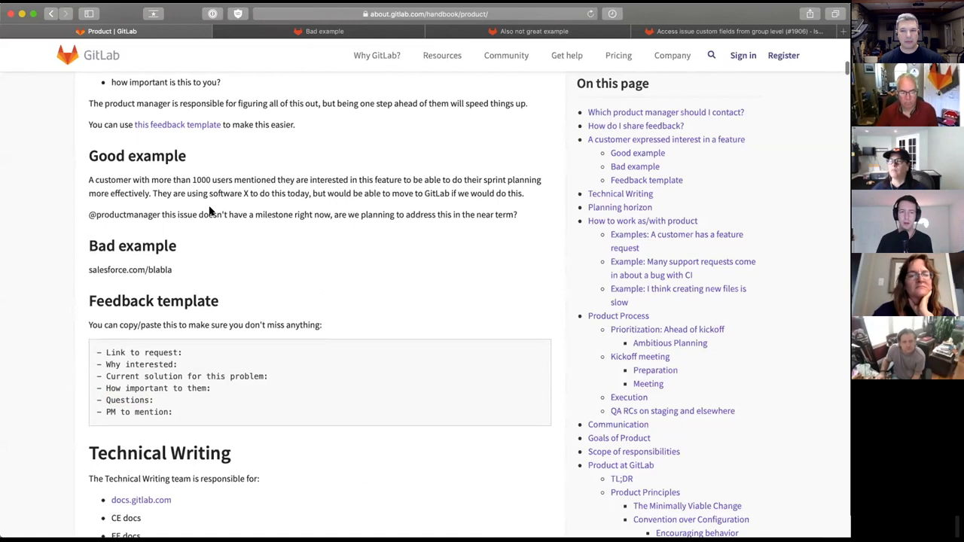
scroll(up, 3)
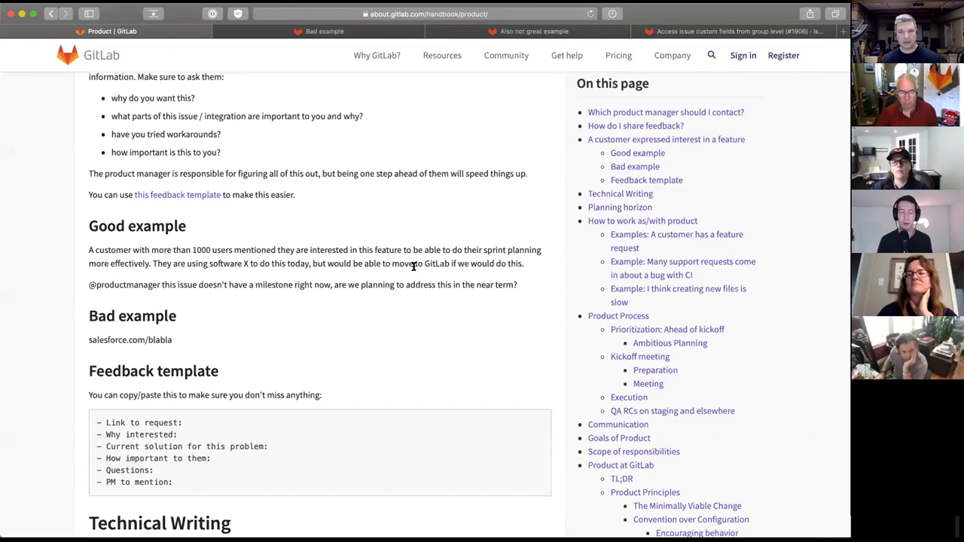
scroll(up, 3)
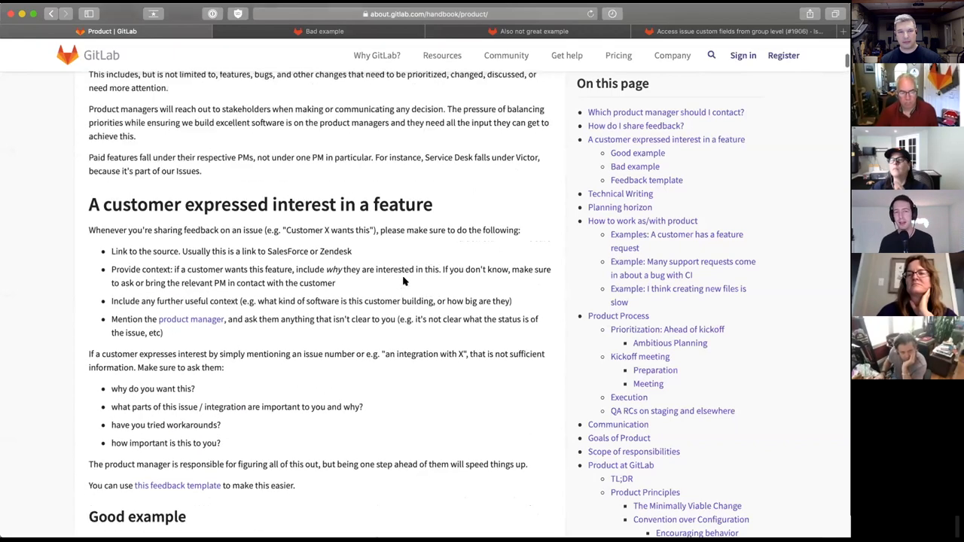
scroll(up, 3)
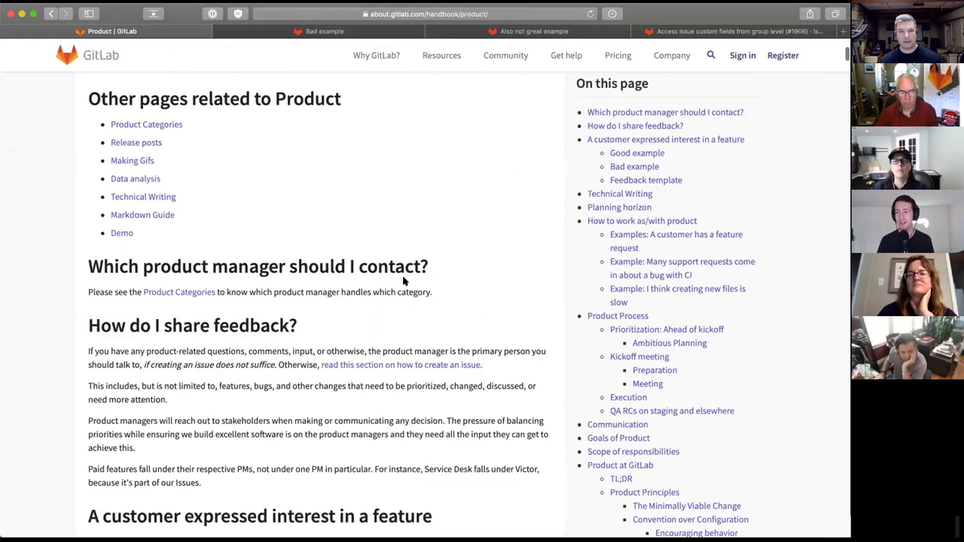
scroll(up, 3)
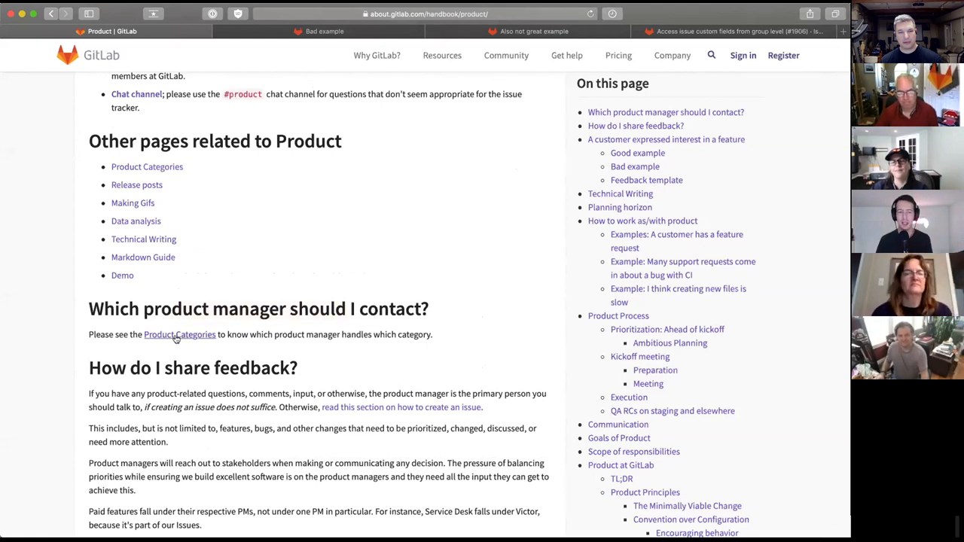
Open Product Categories and search the Dev stages for 'issue' to find Issue Trackers under Plan
click(179, 334)
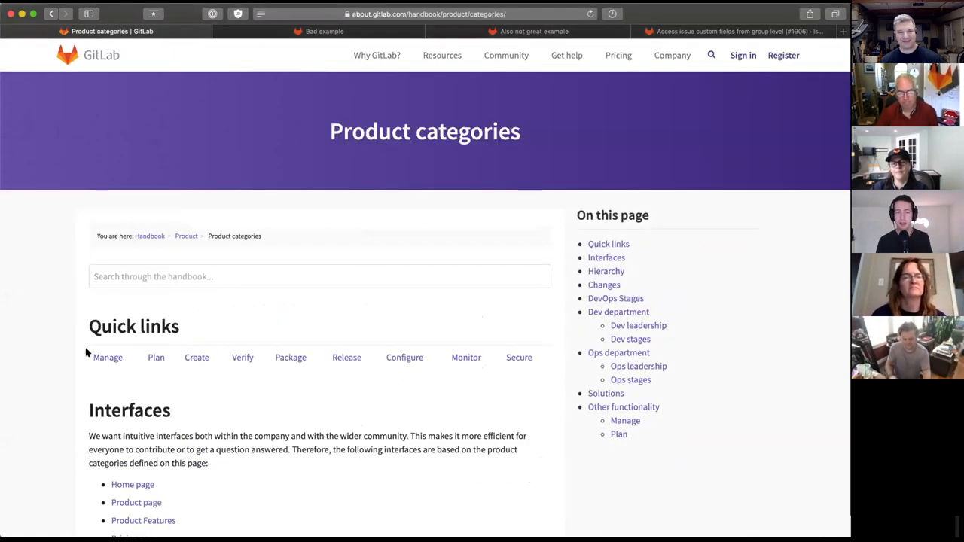
scroll(down, 3)
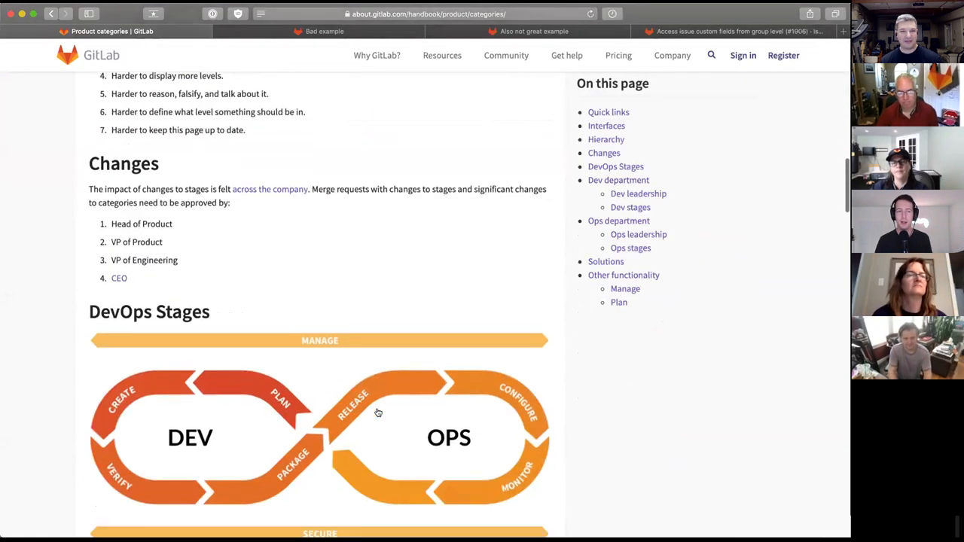
scroll(down, 3)
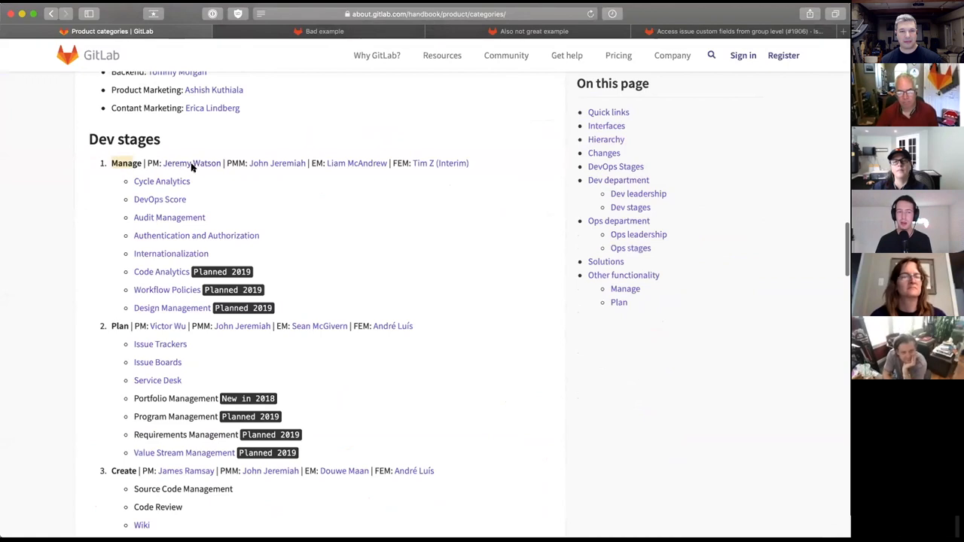
mouse_move(478, 309)
text(issue)
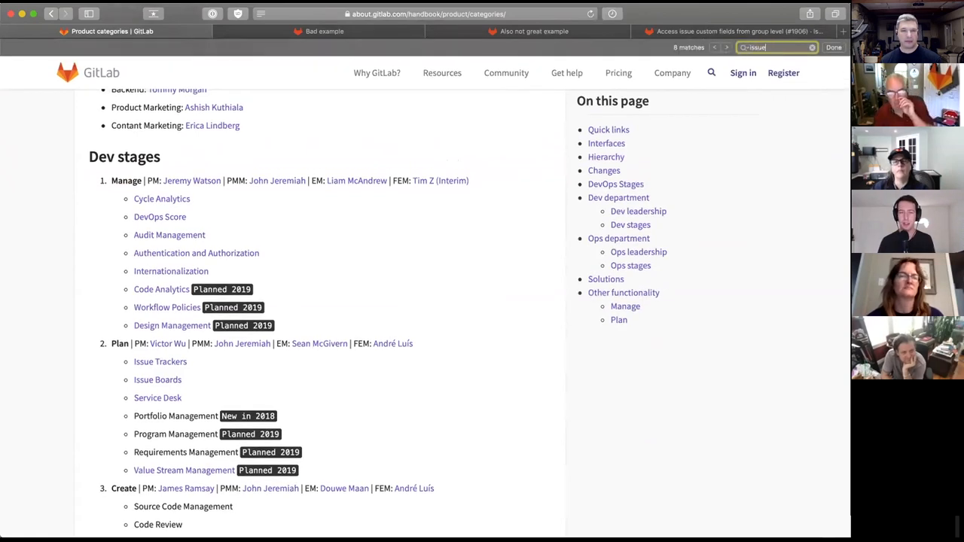
click(725, 46)
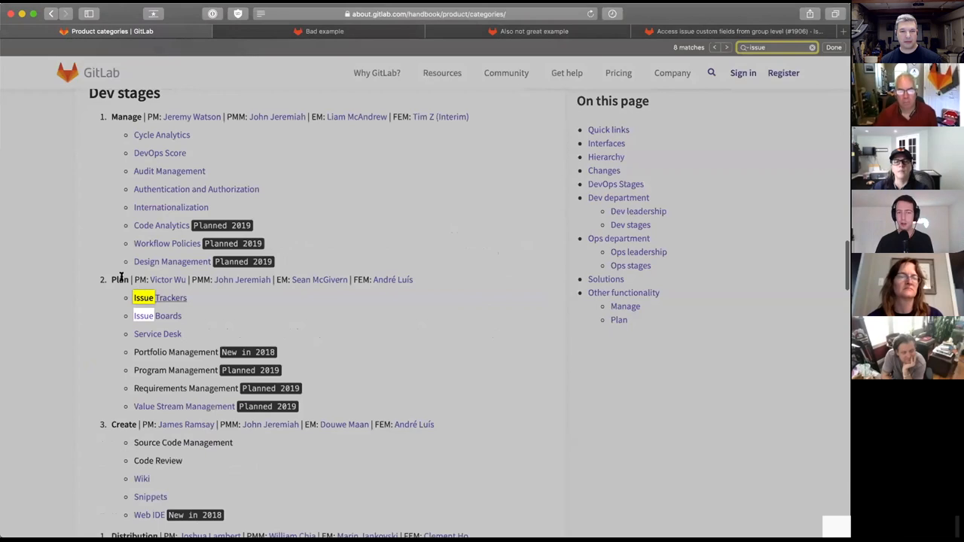
mouse_move(339, 345)
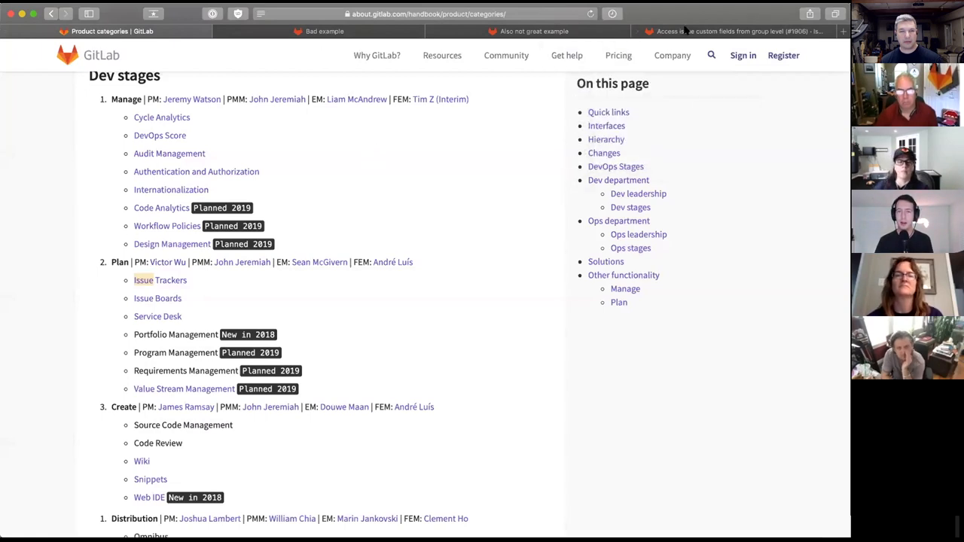
mouse_move(716, 31)
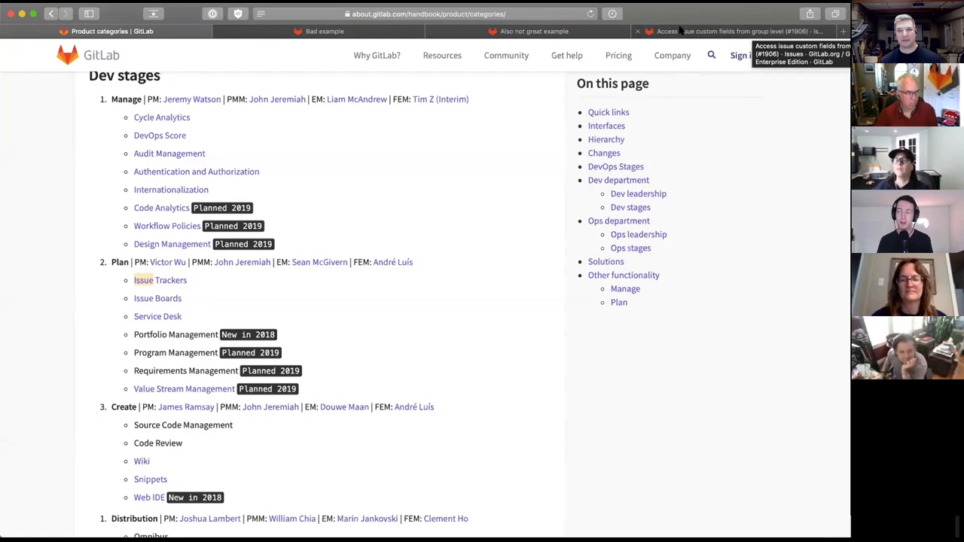
click(716, 31)
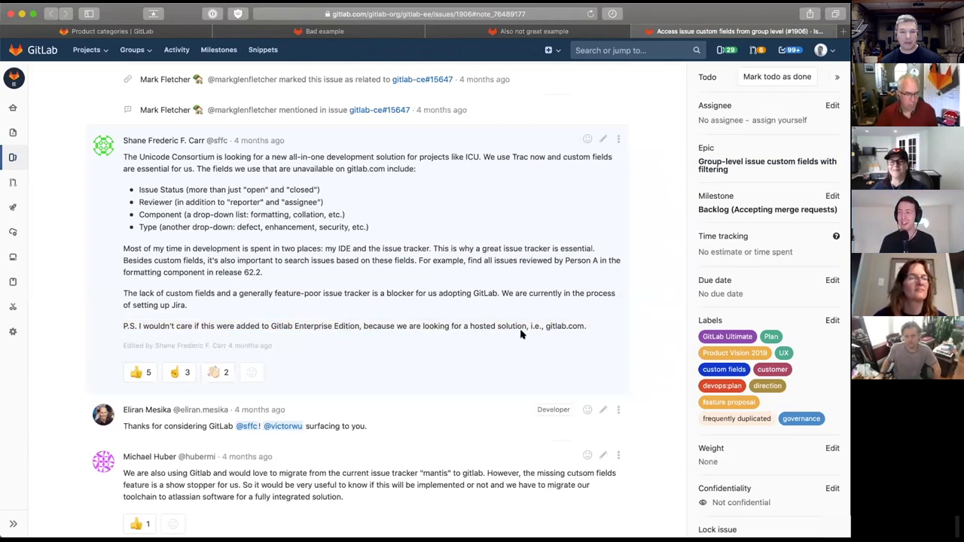
mouse_move(364, 223)
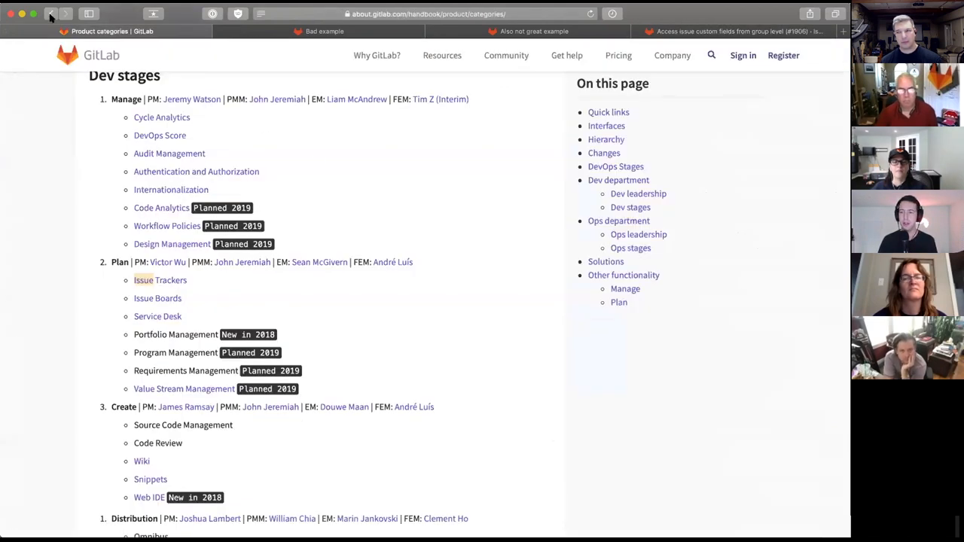
mouse_move(50, 13)
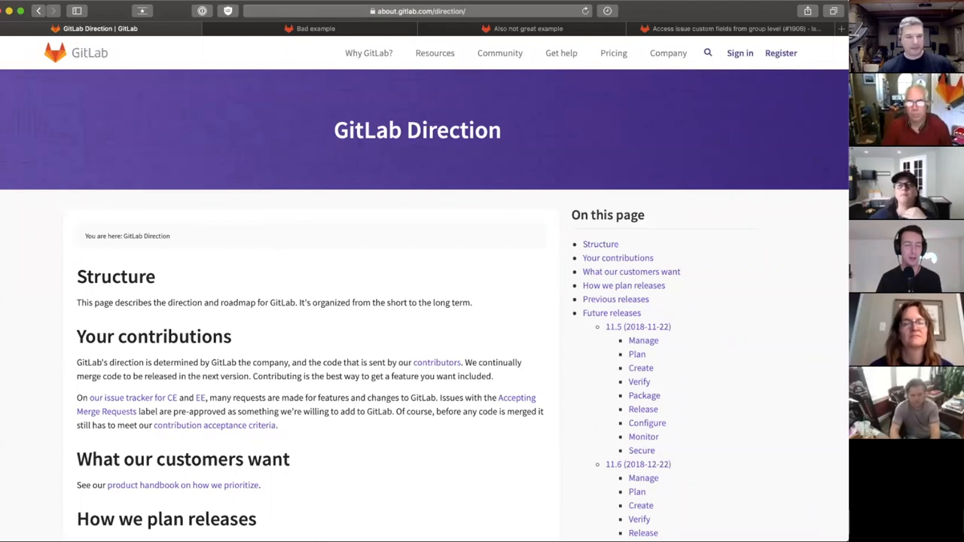
mouse_move(335, 158)
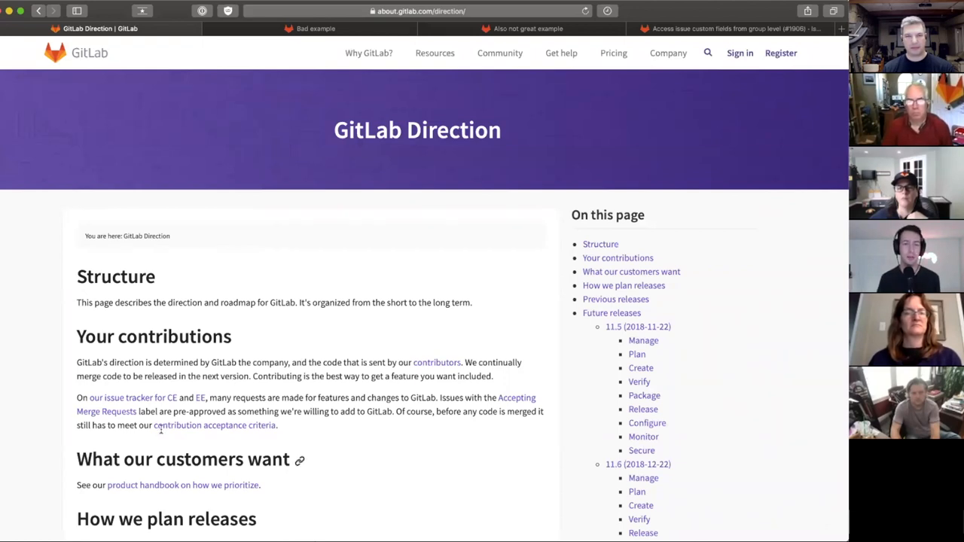
mouse_move(243, 255)
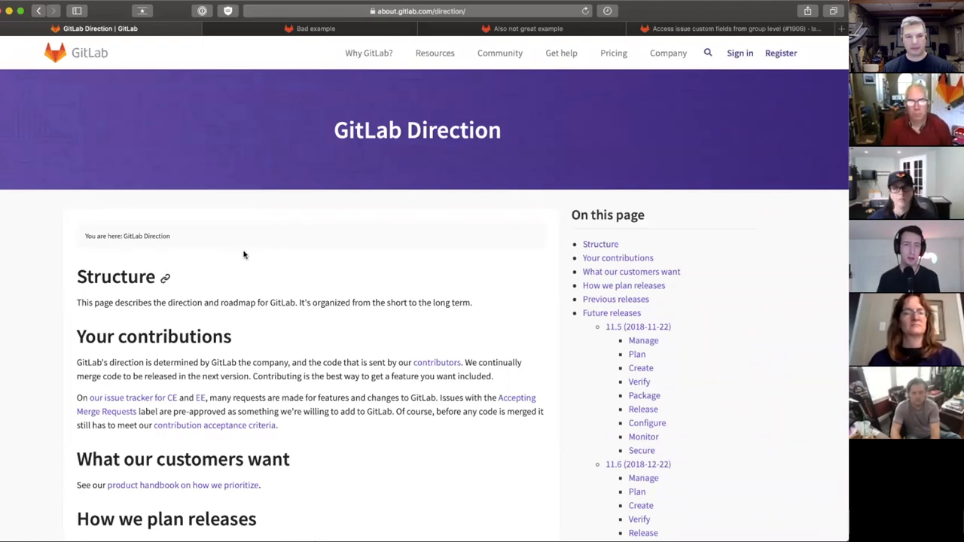
mouse_move(259, 253)
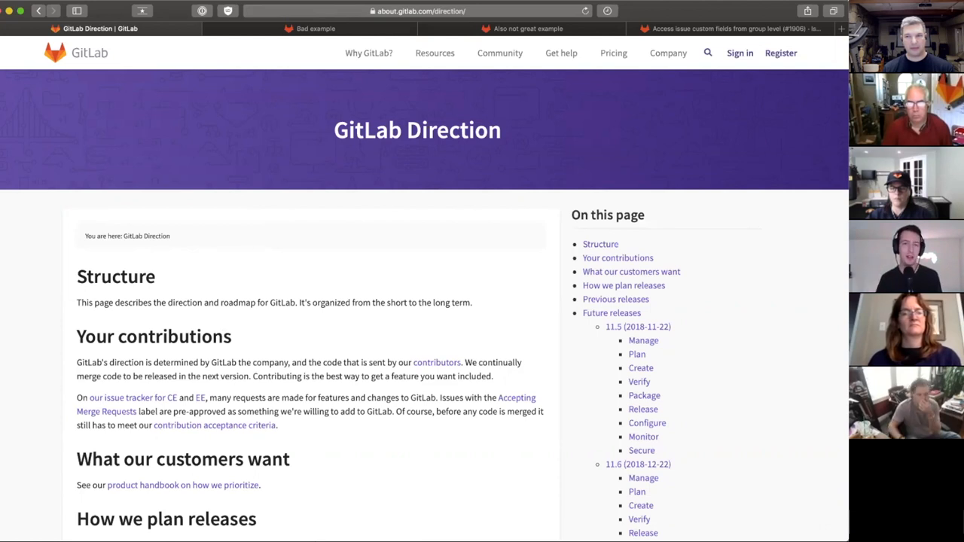
mouse_move(342, 199)
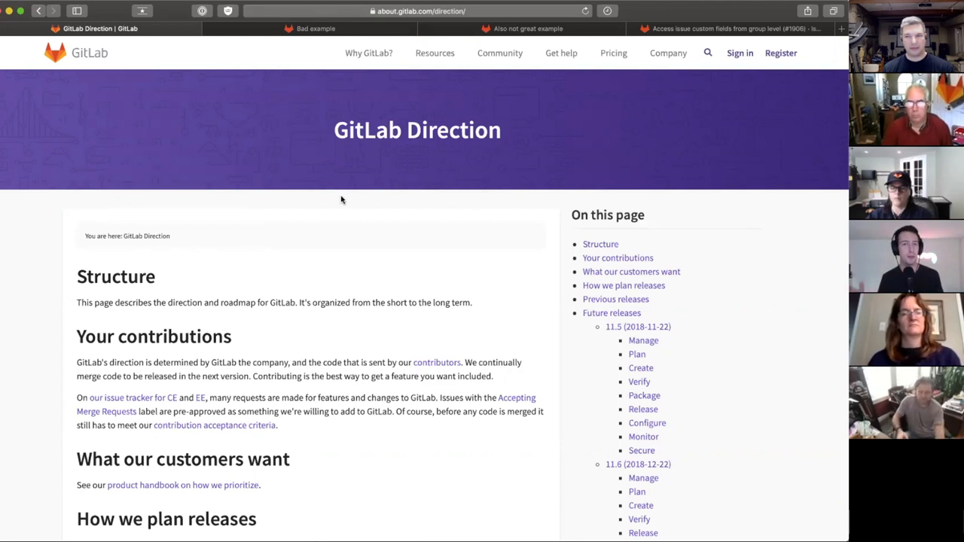
mouse_move(333, 202)
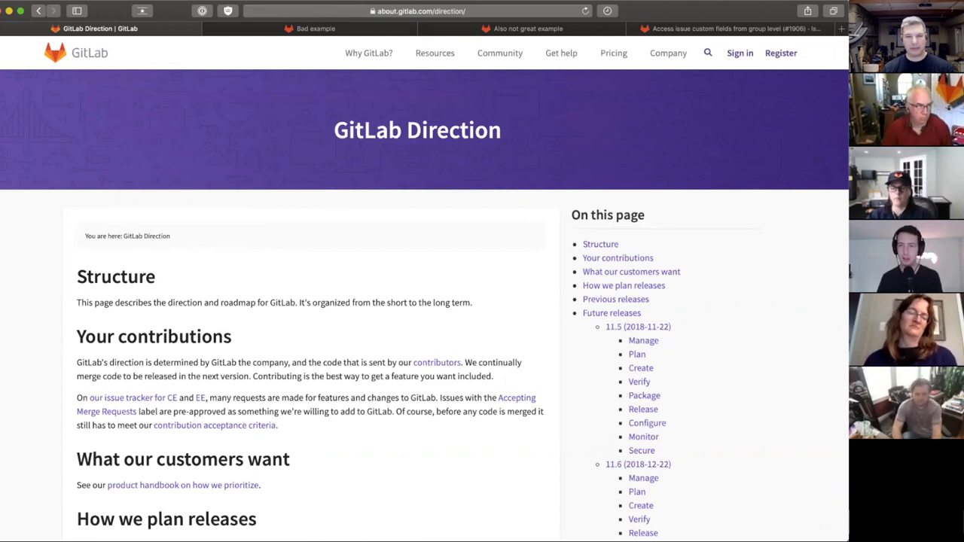
mouse_move(402, 272)
text(gitlab.com)
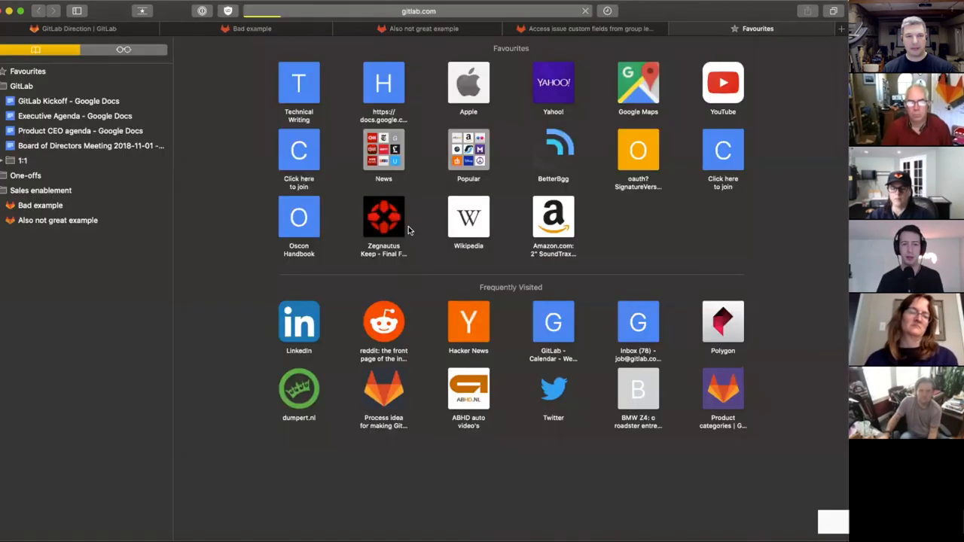
mouse_move(271, 120)
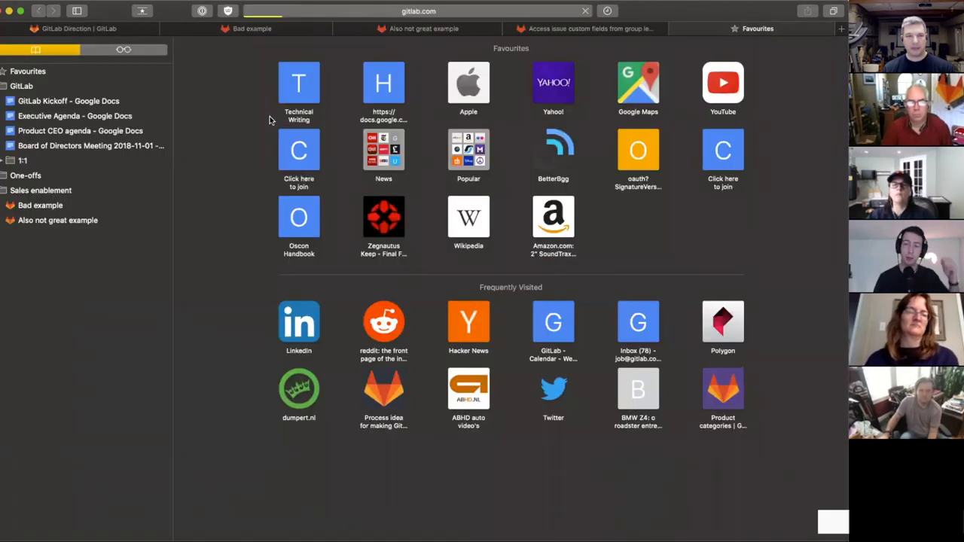
Search the GitLab.org group's issues for 'custom', get a 500 error, then go back
click(121, 47)
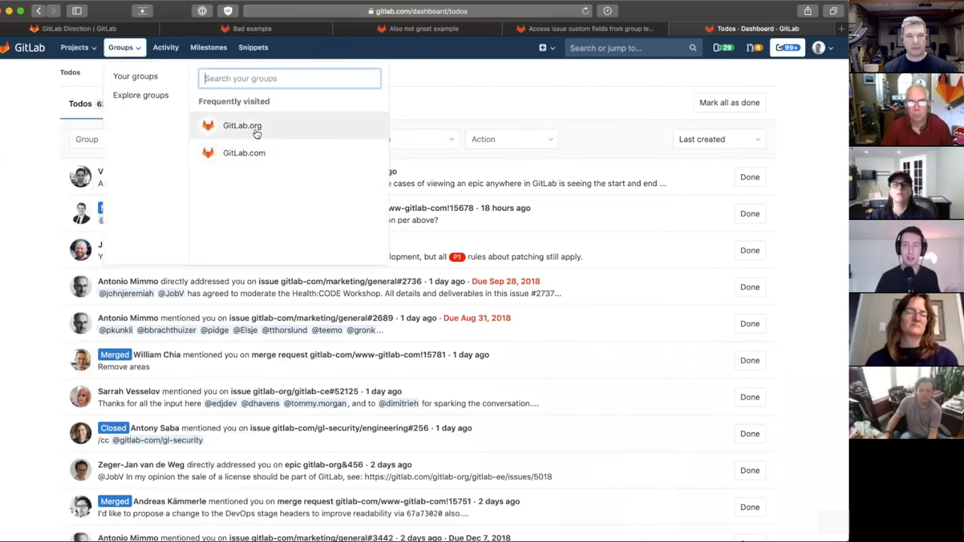
click(241, 125)
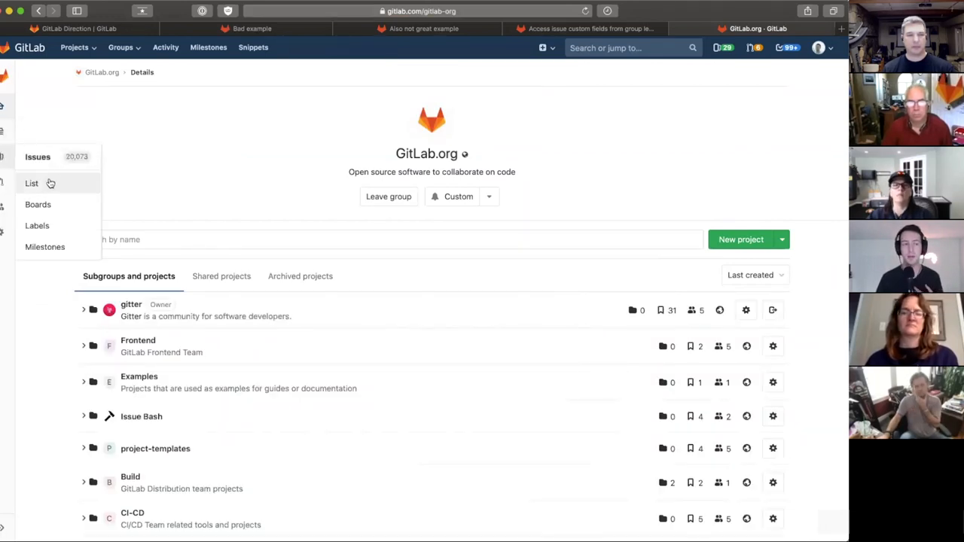
click(31, 183)
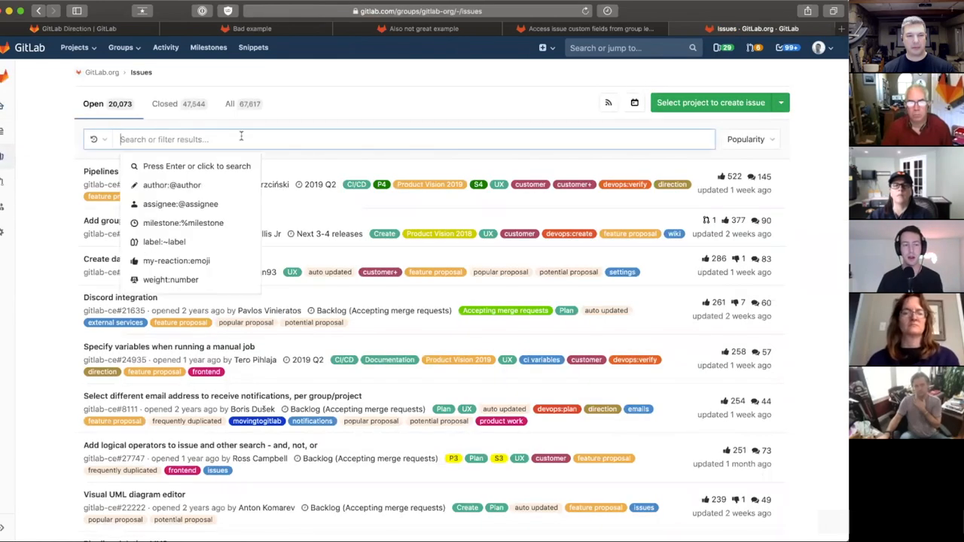
text(custom)
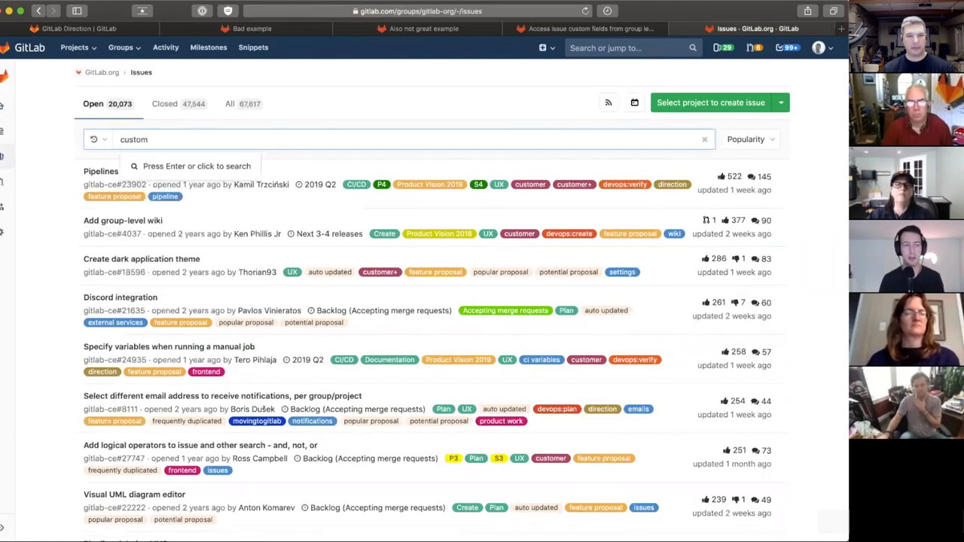
key(Return)
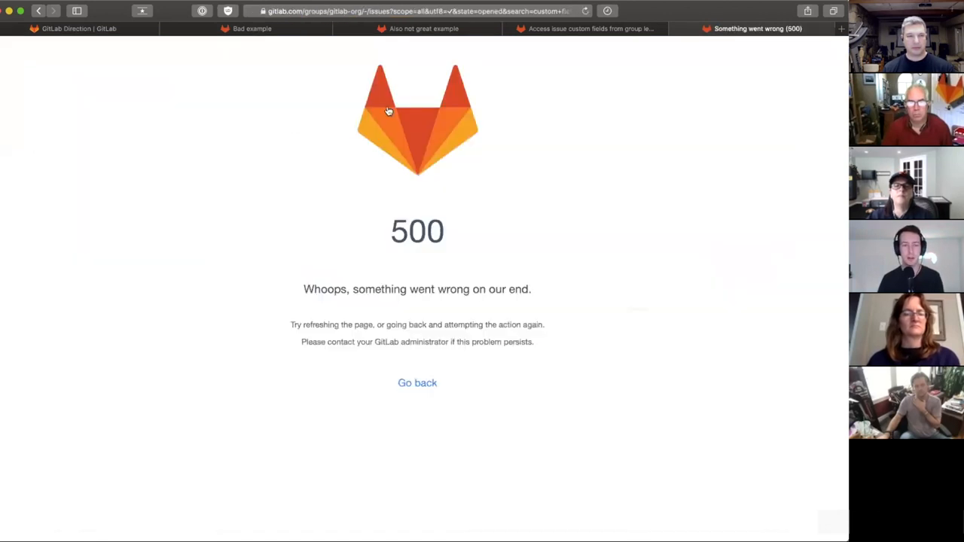
mouse_move(516, 100)
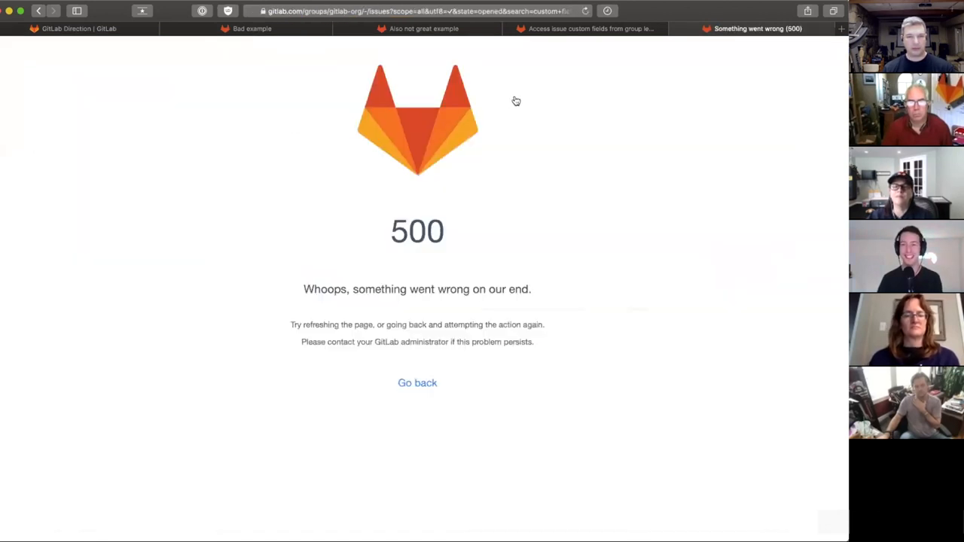
mouse_move(467, 83)
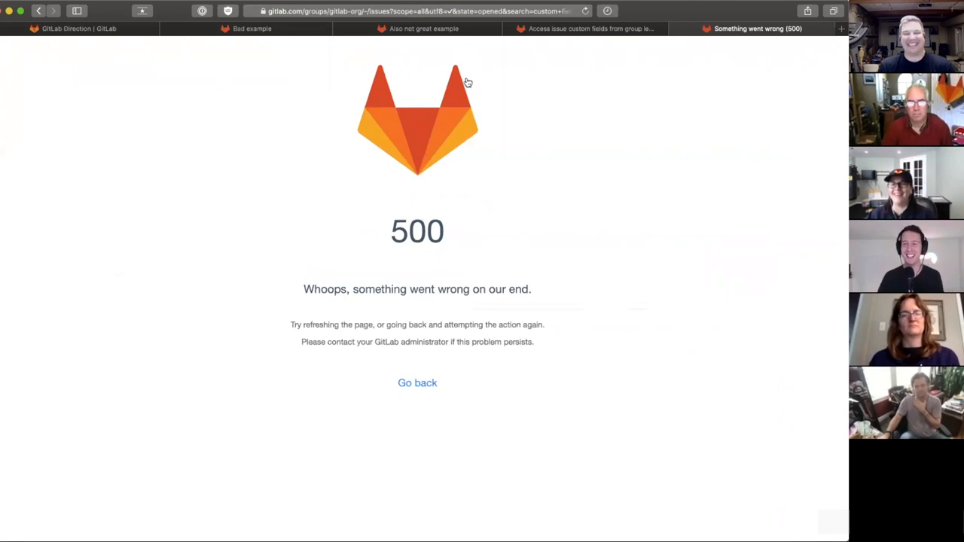
mouse_move(98, 30)
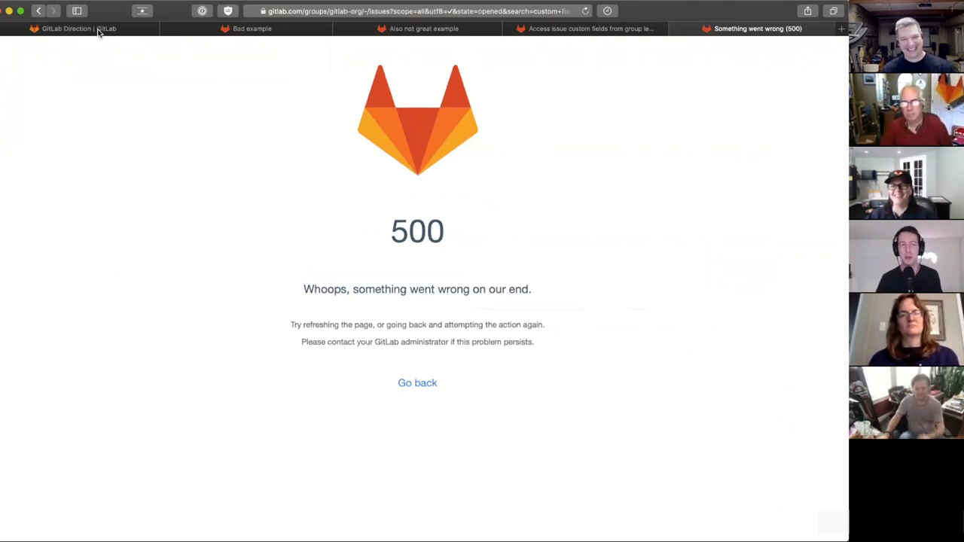
mouse_move(68, 29)
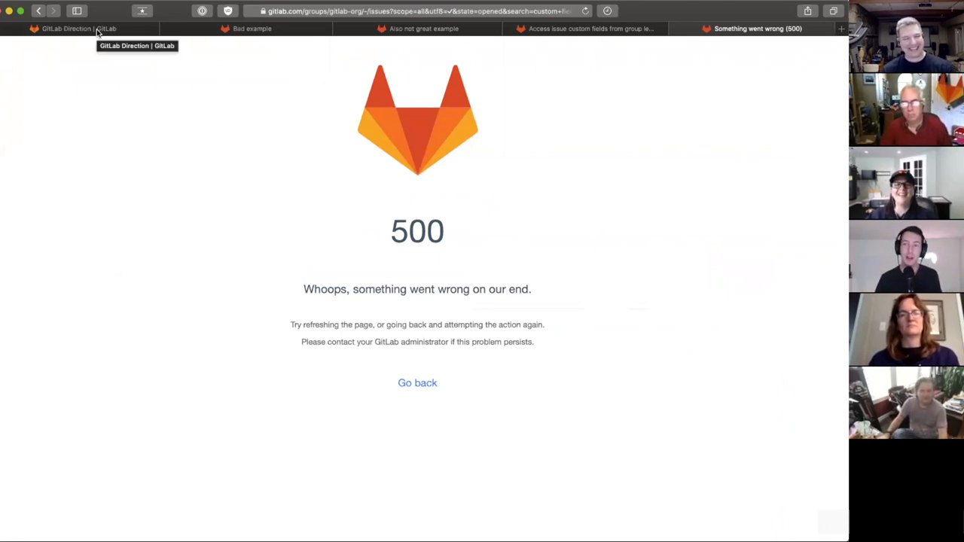
click(68, 28)
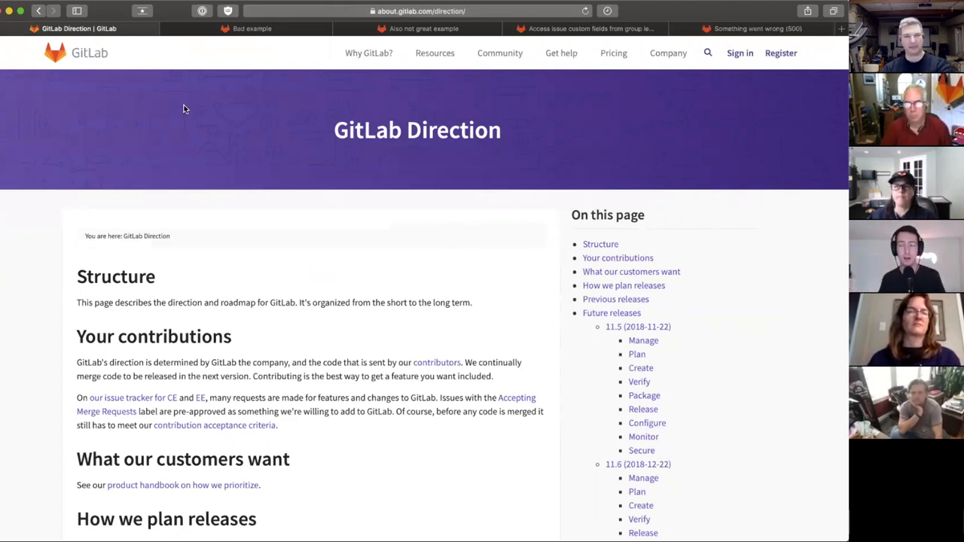
mouse_move(406, 207)
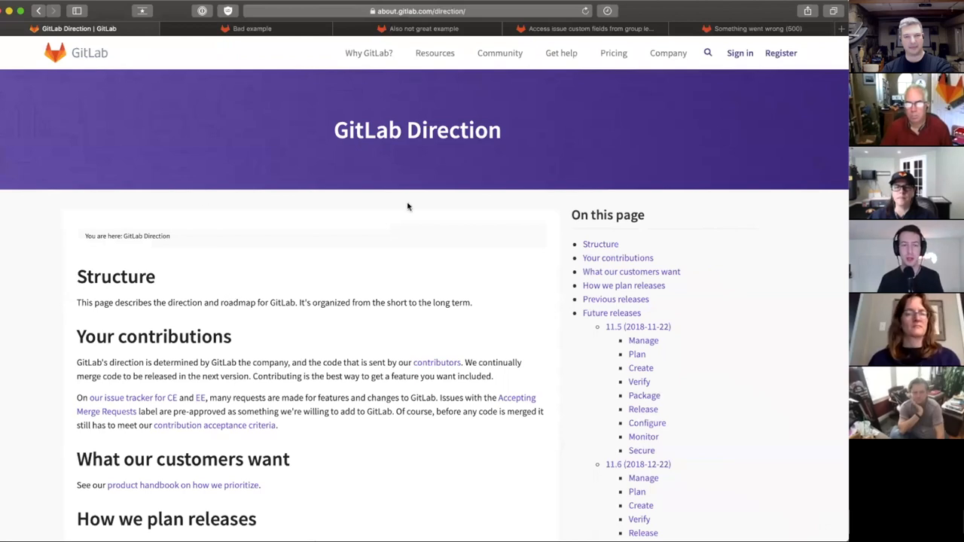
mouse_move(376, 211)
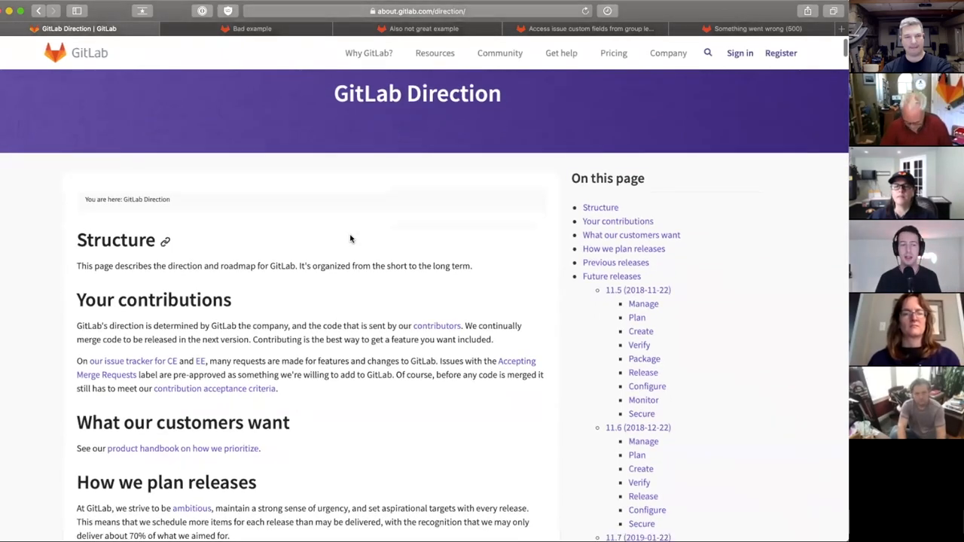
Browse the Direction roadmap, jump to Vision, and open the Plan stage vision page
scroll(down, 3)
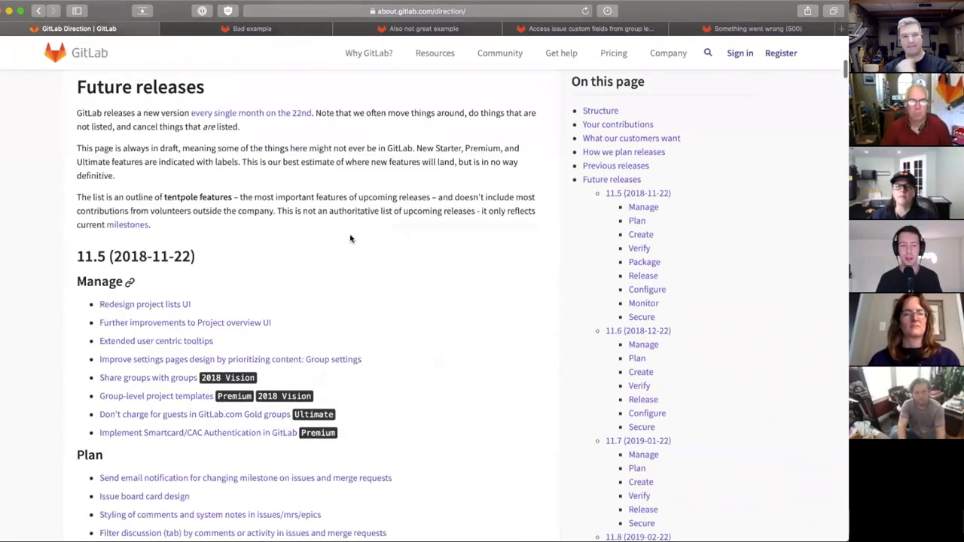
scroll(down, 3)
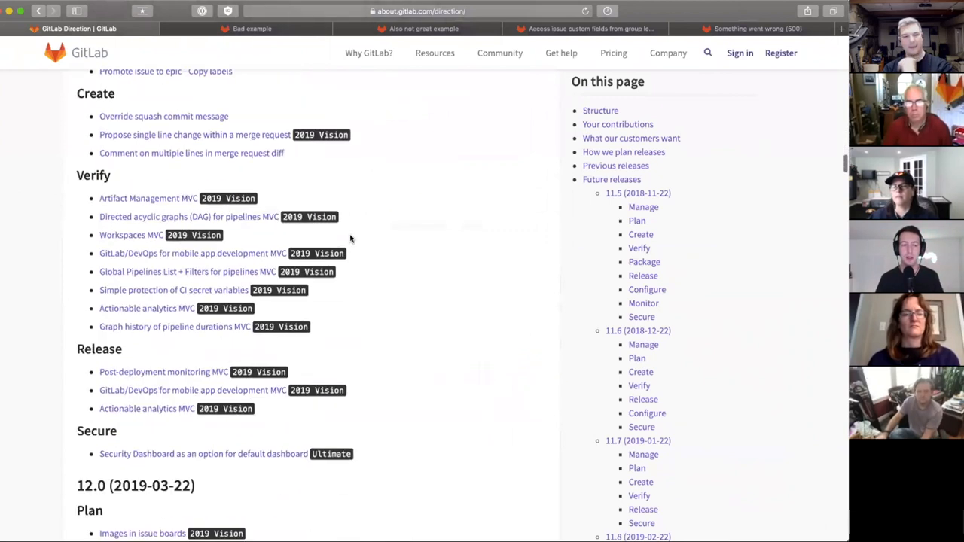
scroll(down, 3)
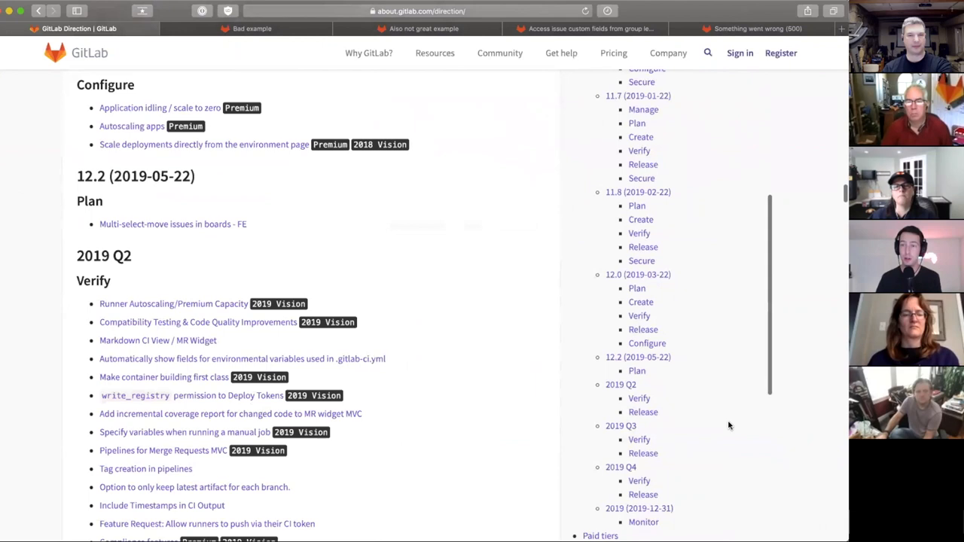
scroll(down, 3)
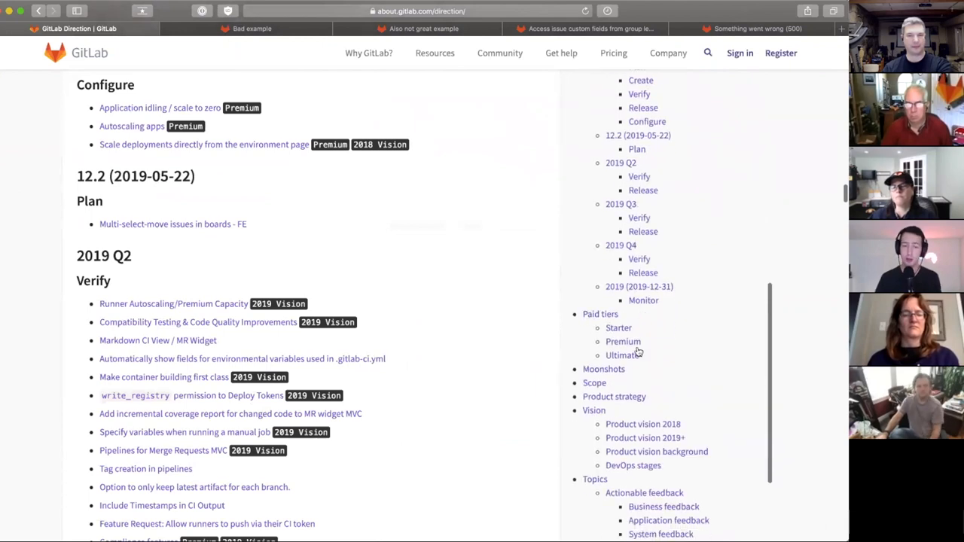
click(593, 410)
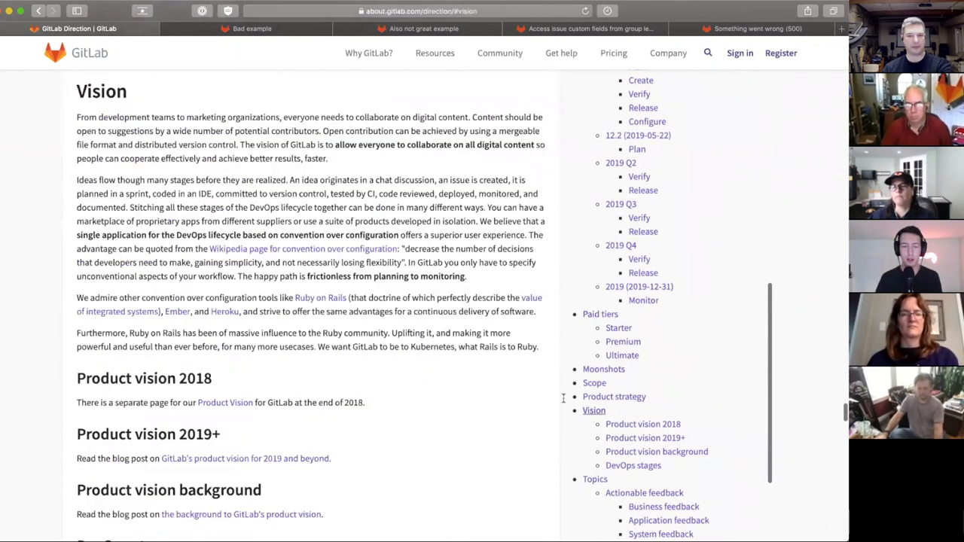
scroll(down, 3)
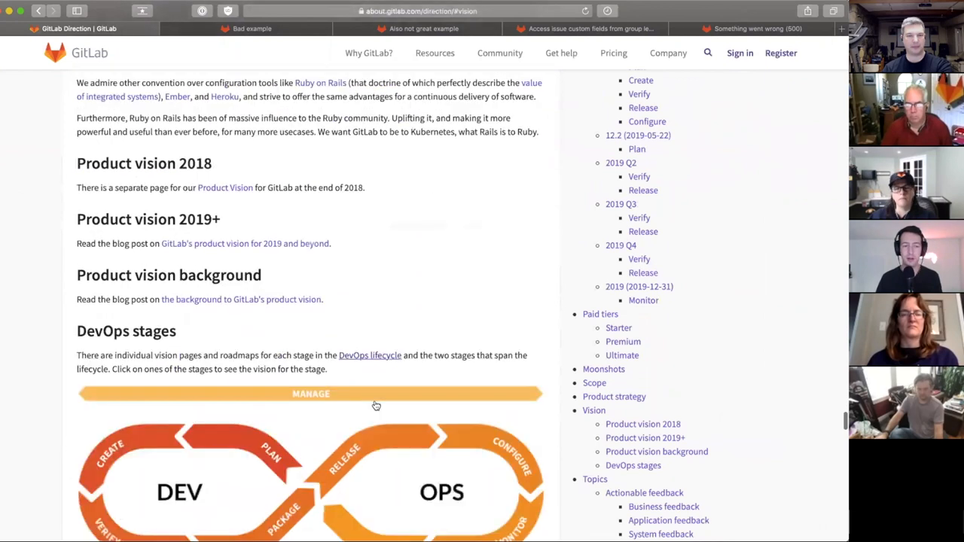
scroll(down, 3)
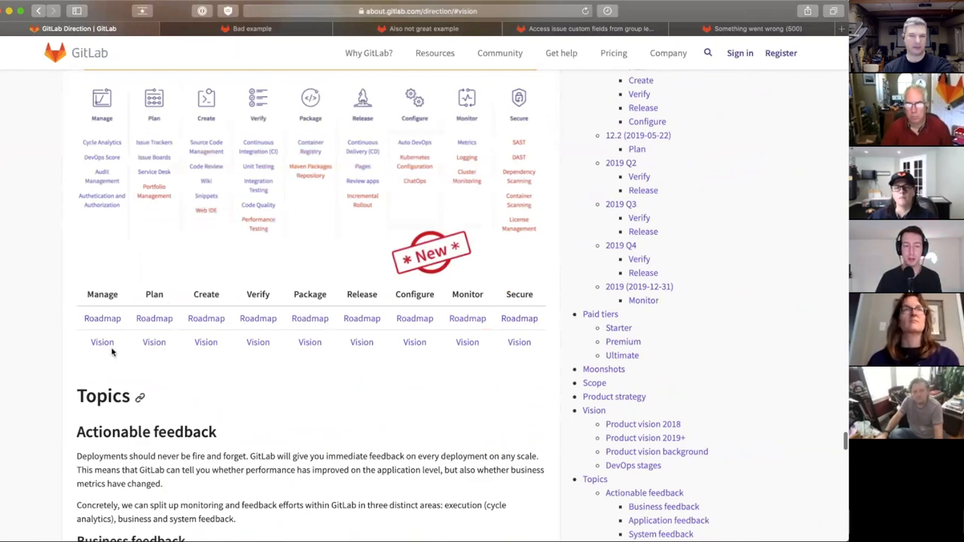
click(154, 342)
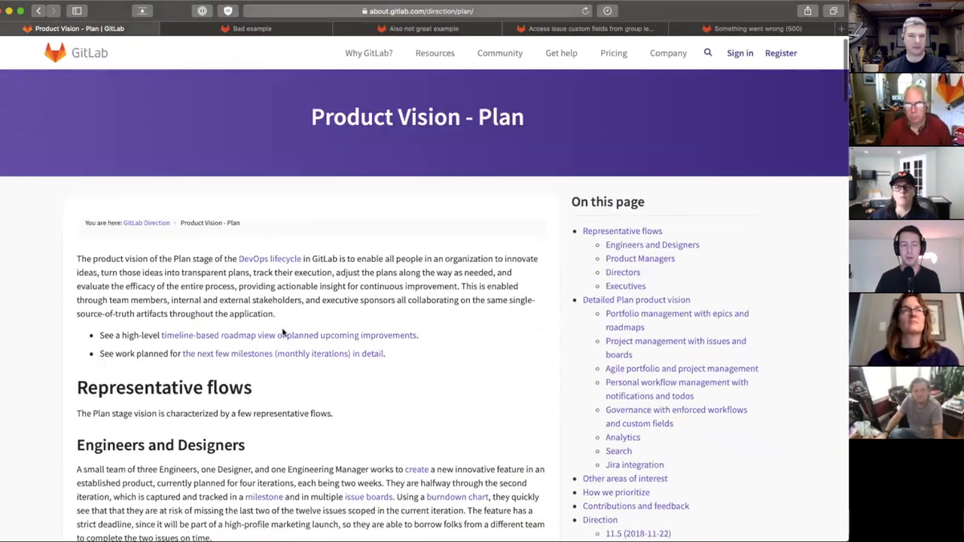
Scroll the Plan vision page to Jira integration and open its planned epics link
scroll(down, 3)
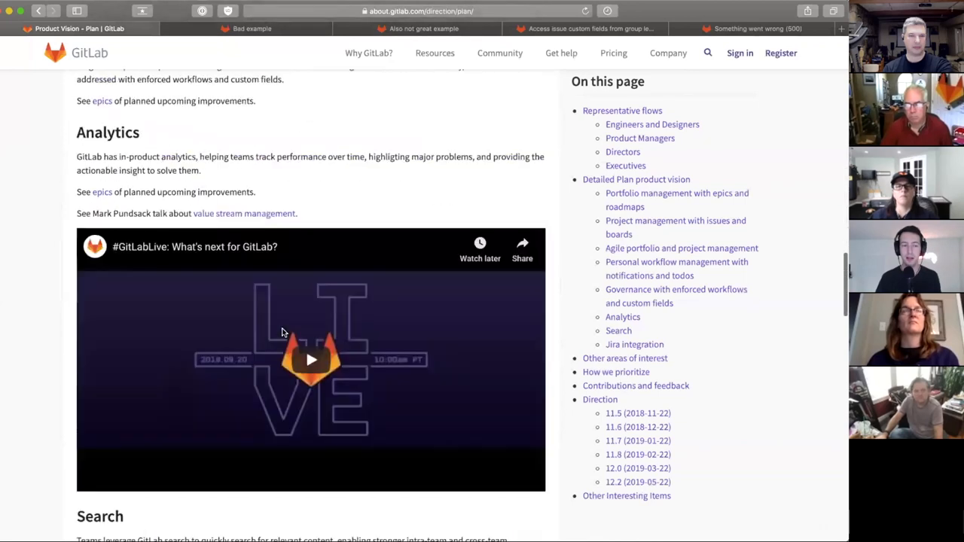
scroll(up, 3)
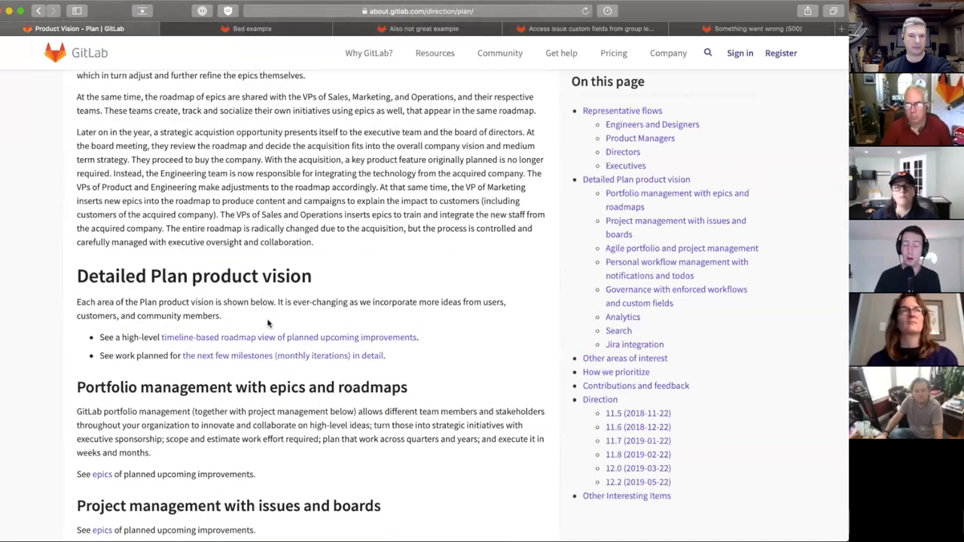
scroll(down, 3)
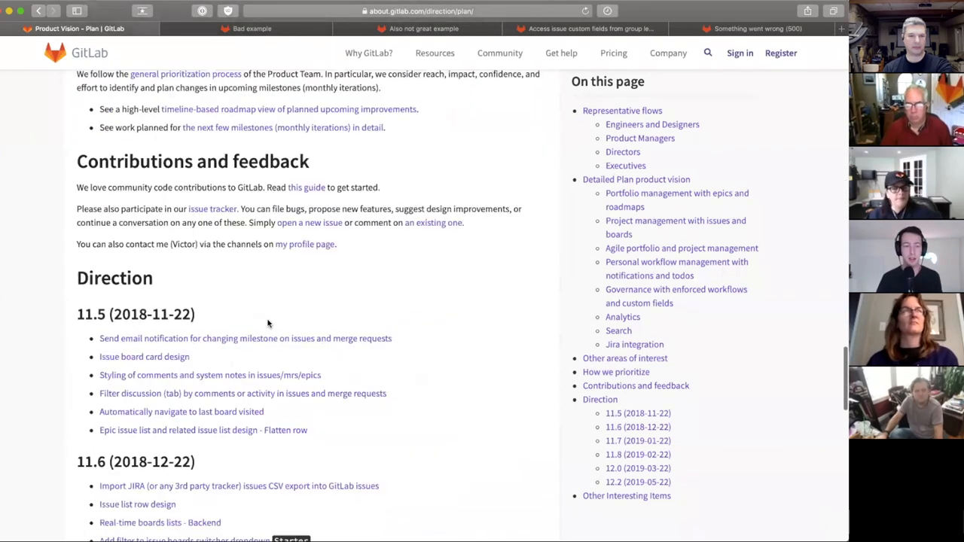
scroll(up, 3)
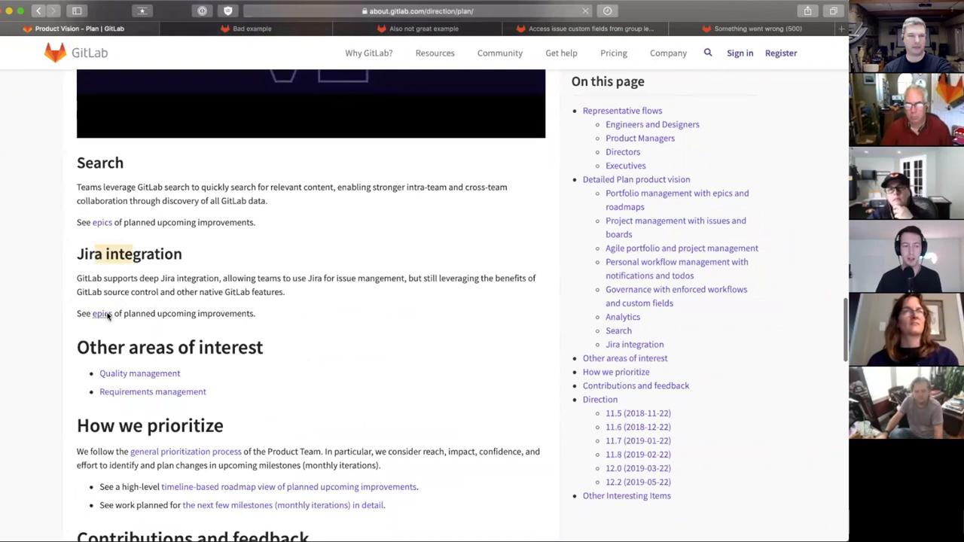
click(101, 313)
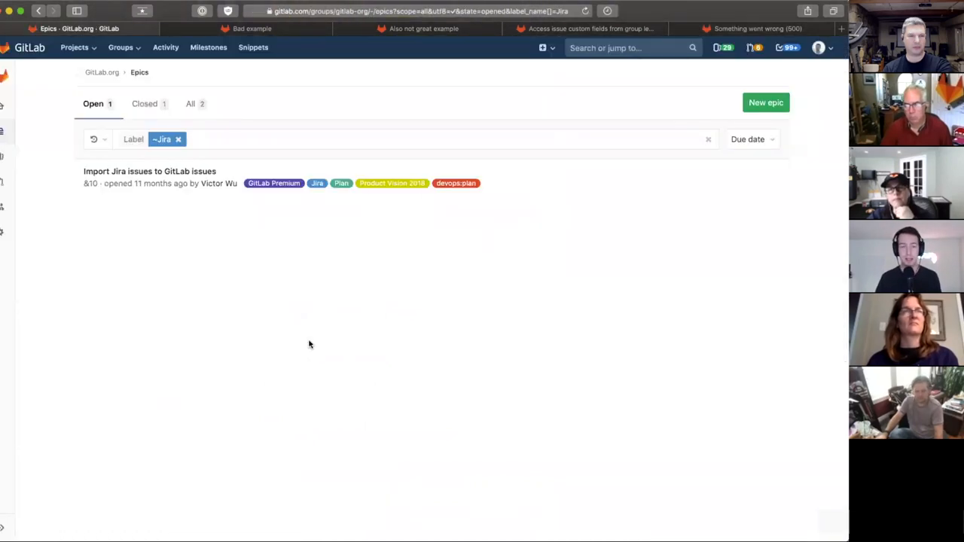
Open the 'Import Jira issues to GitLab issues' epic and scroll its activity history
click(149, 171)
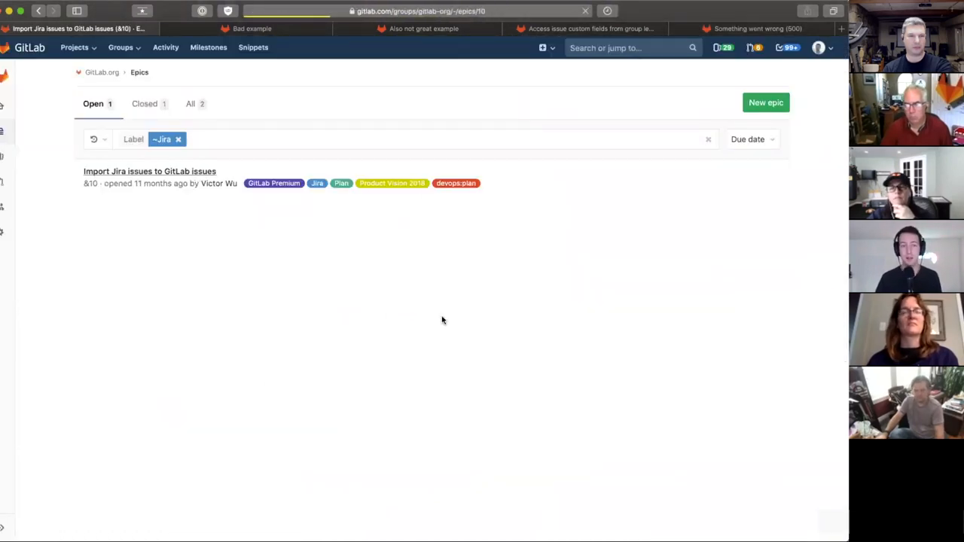
click(149, 171)
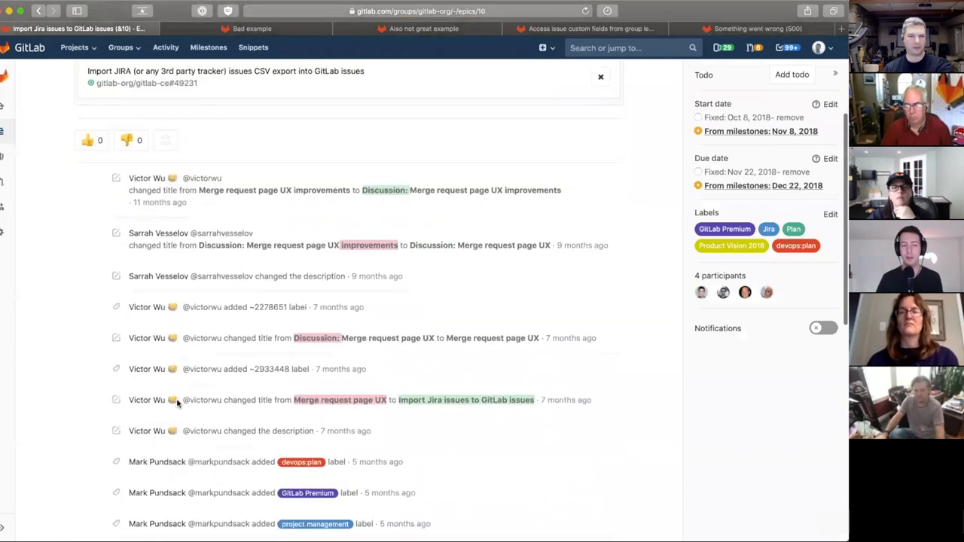
scroll(down, 3)
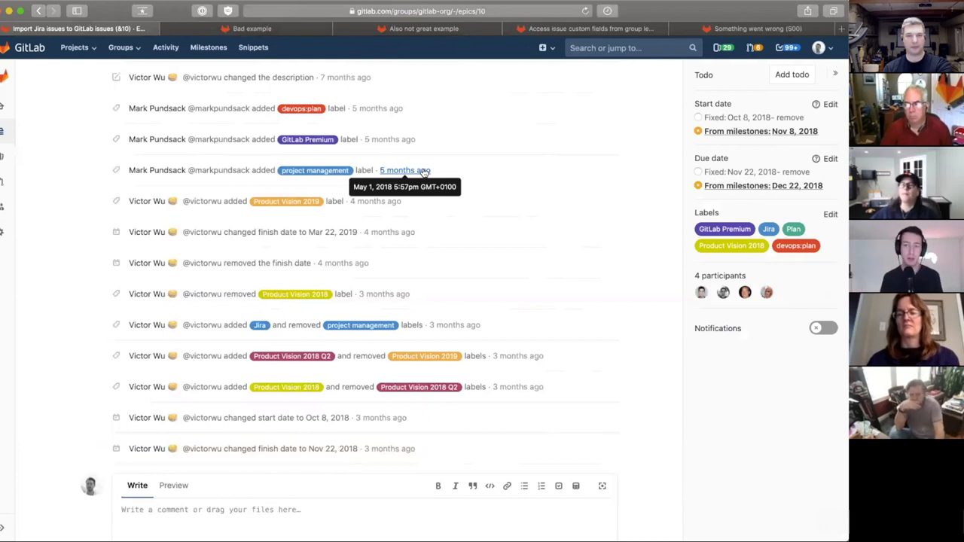
mouse_move(539, 250)
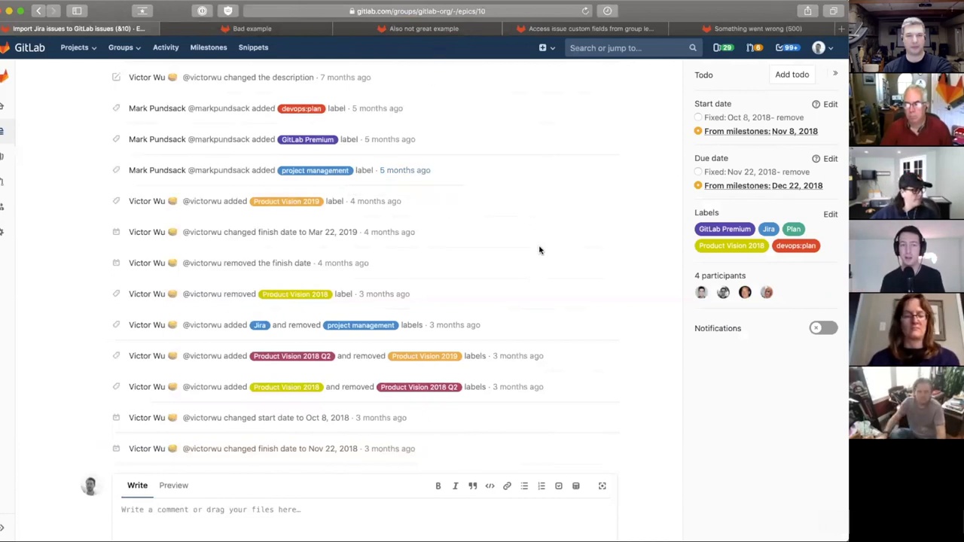